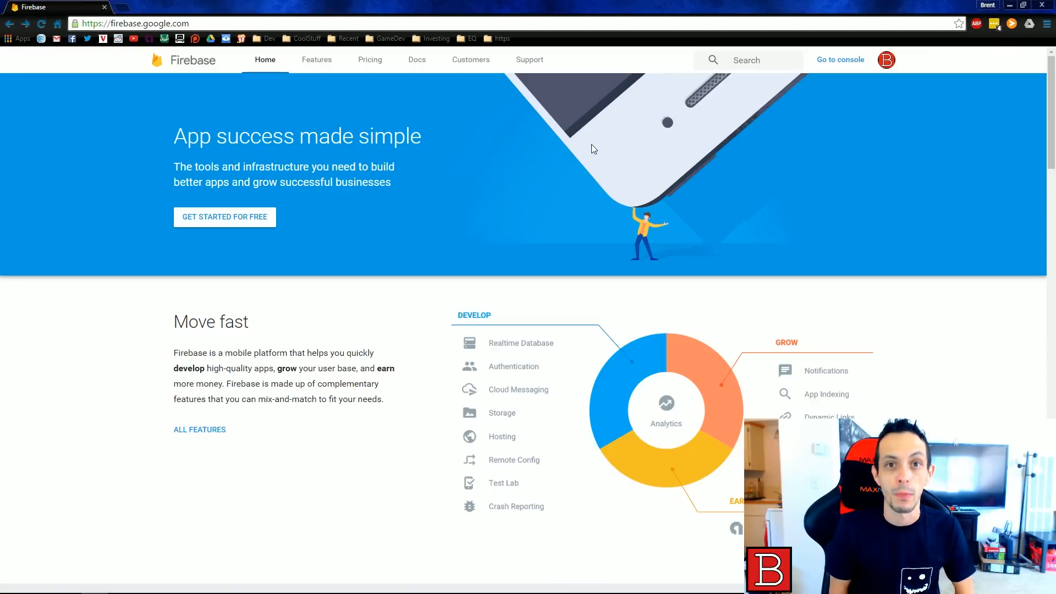
pyautogui.moveTo(764, 6)
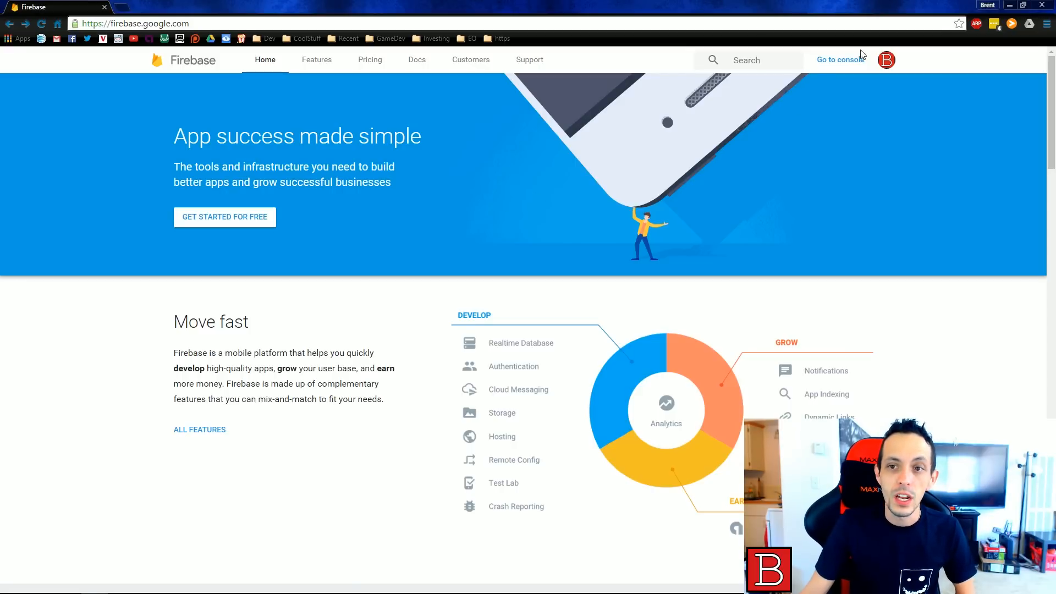
# - From the Firebase console, create a project named FireBaseYouTube and land on its overview
pyautogui.click(840, 59)
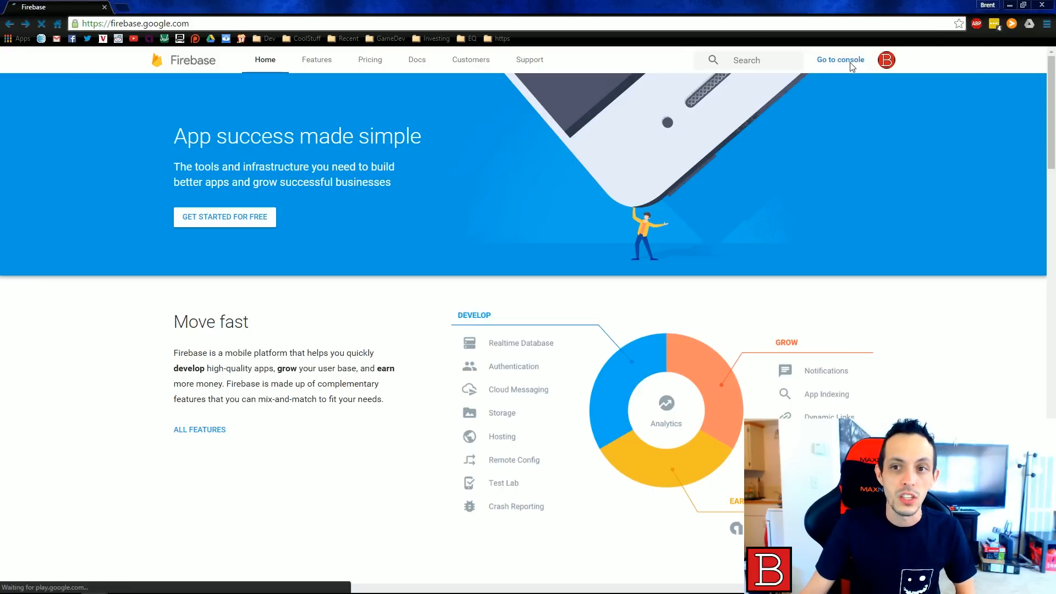
pyautogui.click(840, 59)
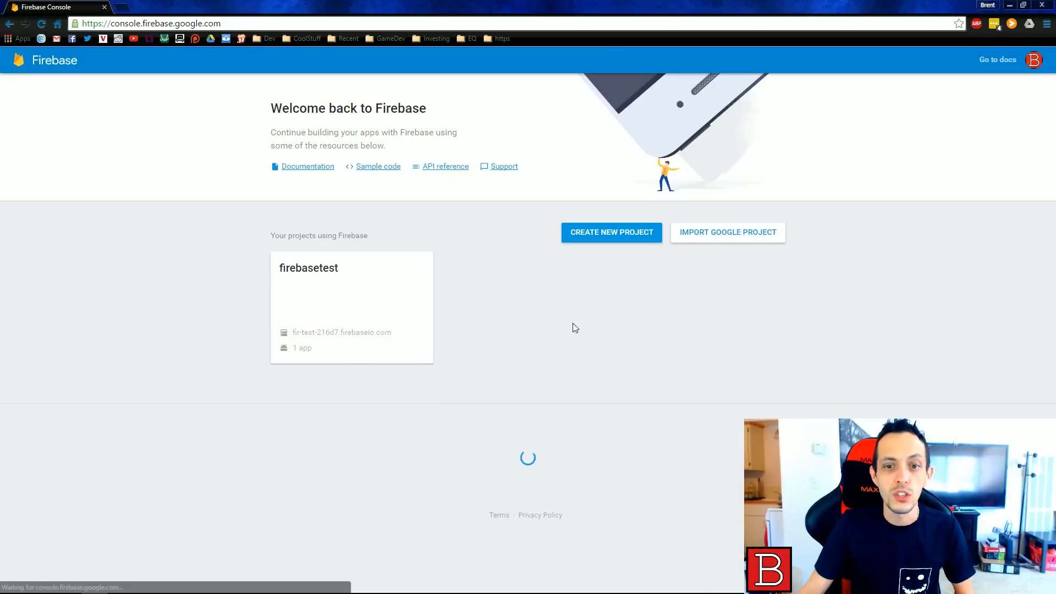
pyautogui.click(610, 232)
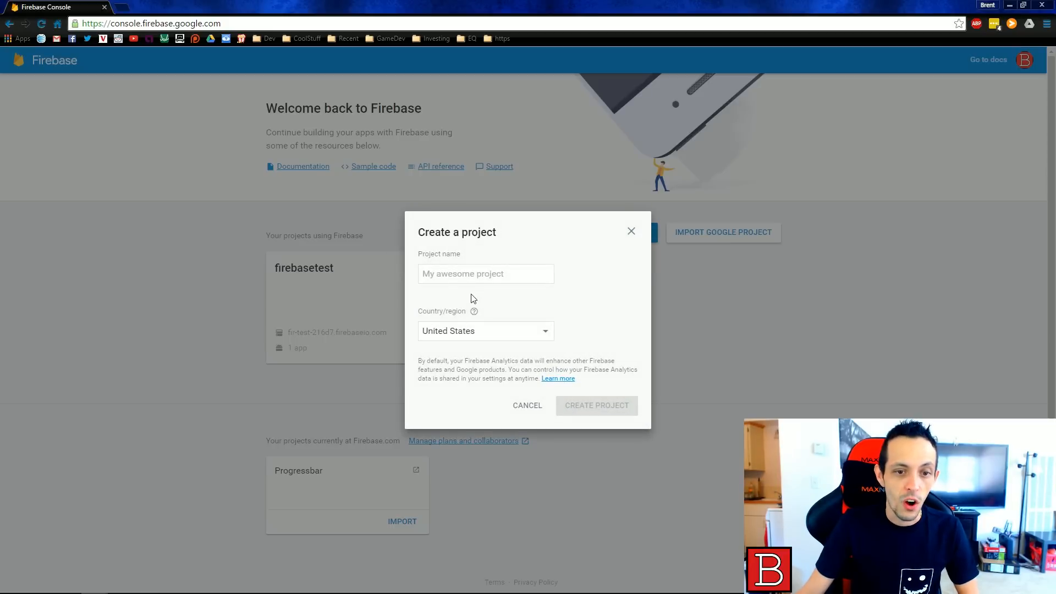
pyautogui.write('FireBaseYouTube')
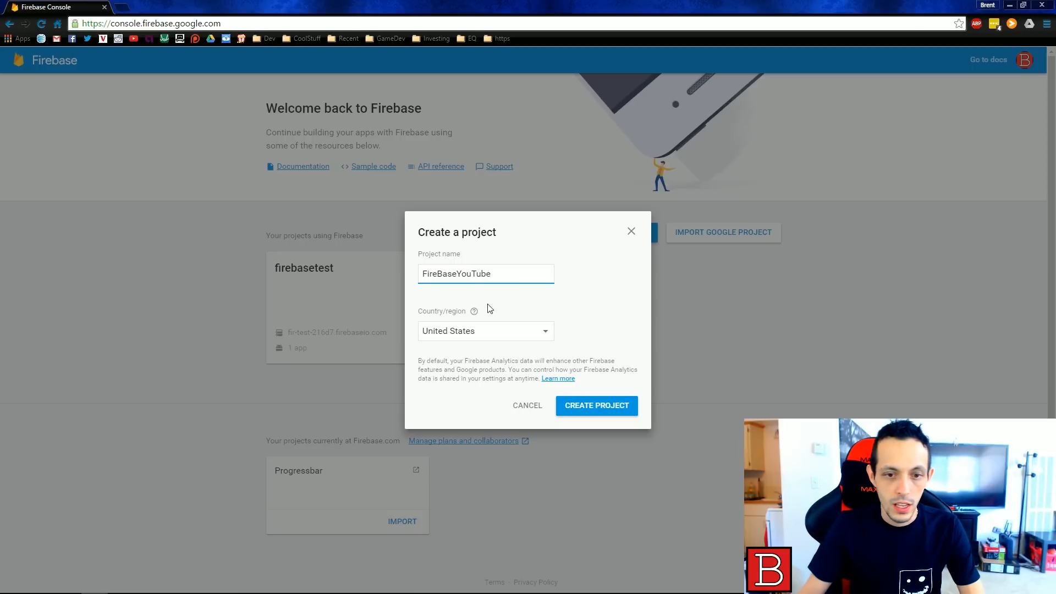
pyautogui.click(595, 405)
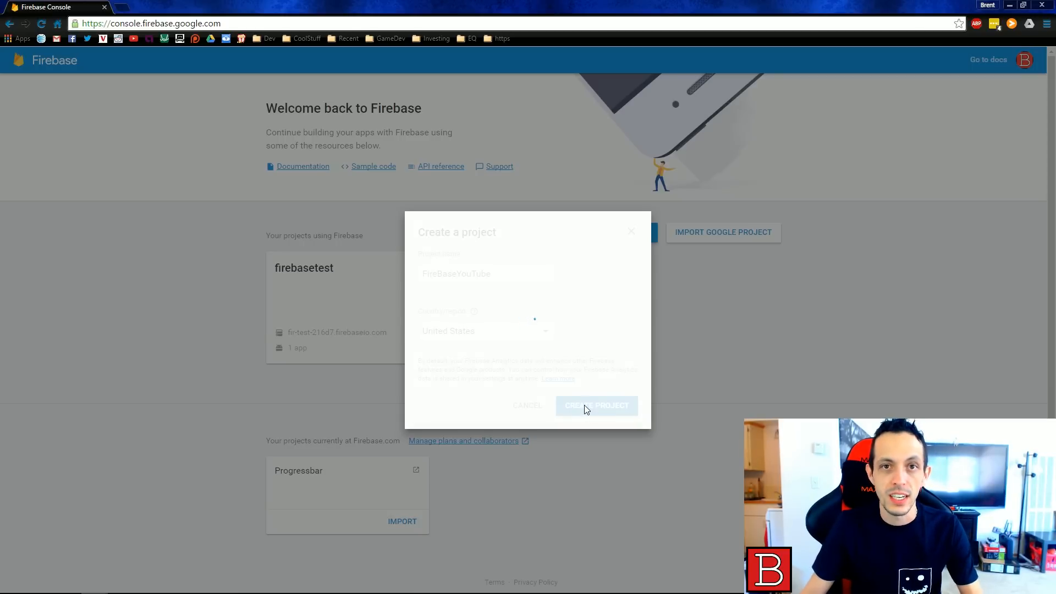
pyautogui.click(595, 405)
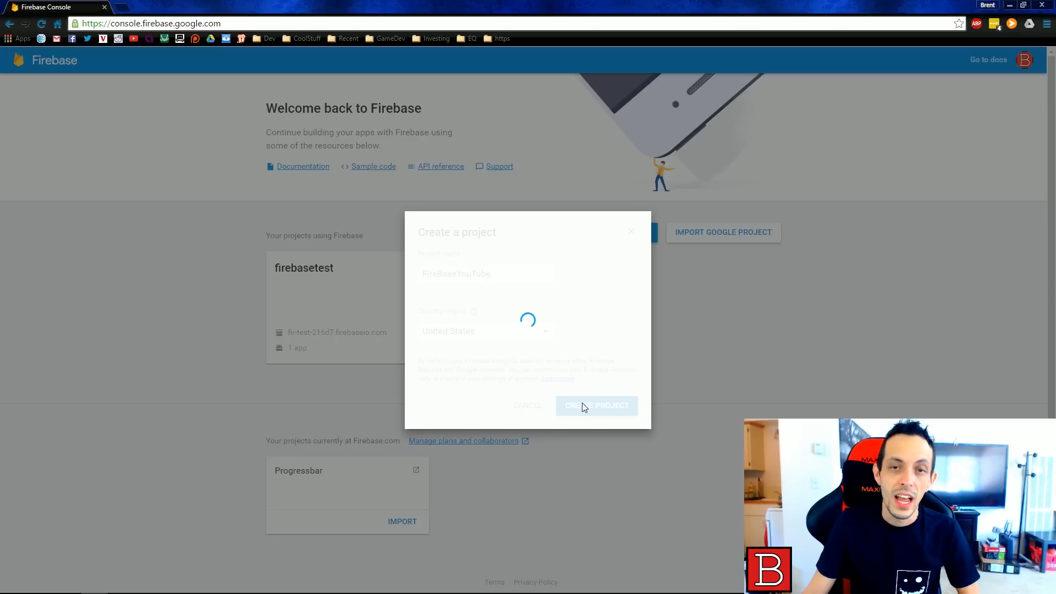
pyautogui.moveTo(613, 398)
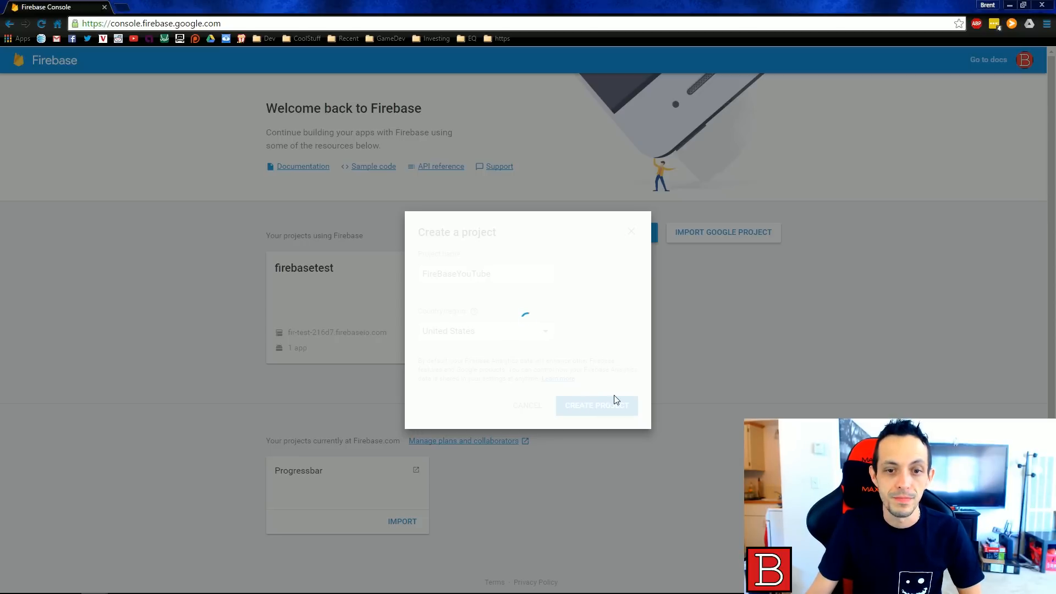
pyautogui.click(595, 404)
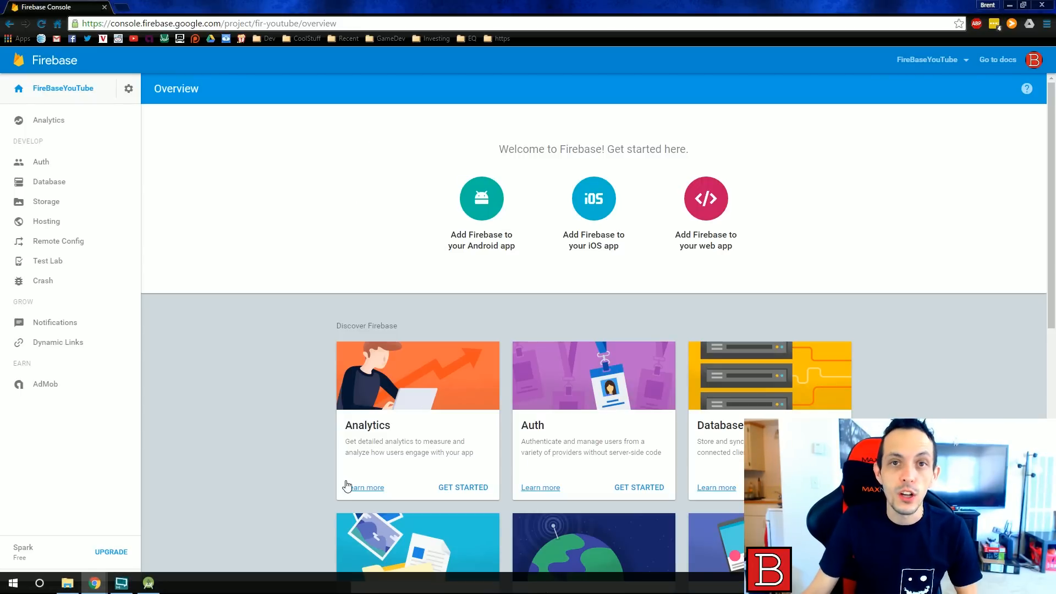
pyautogui.moveTo(198, 591)
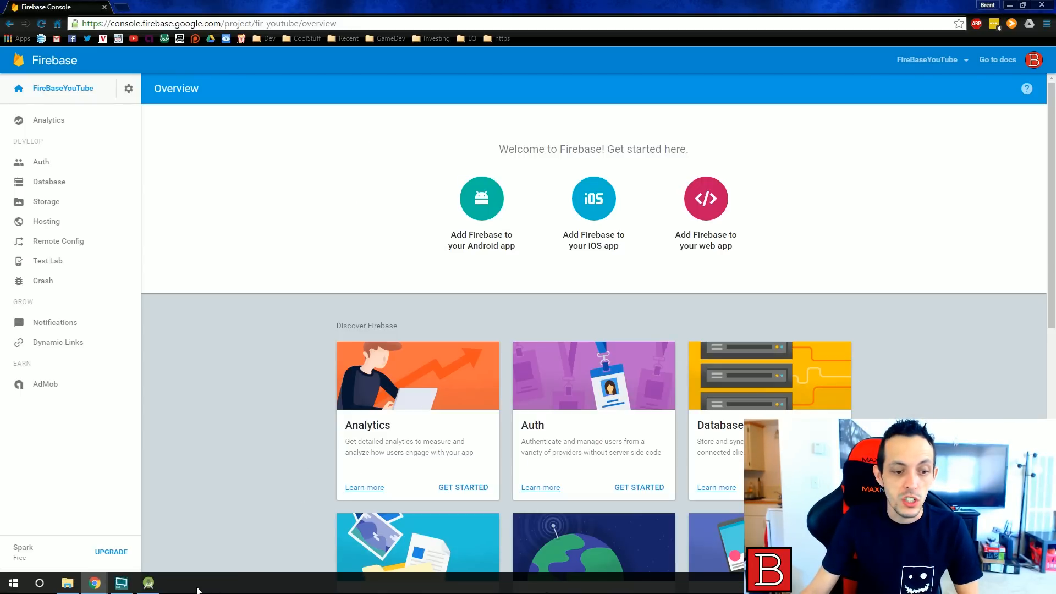
# - Start a new Android Studio project FirebaseYoutube for Phone and Tablet API 16 with Empty Activity
pyautogui.click(148, 583)
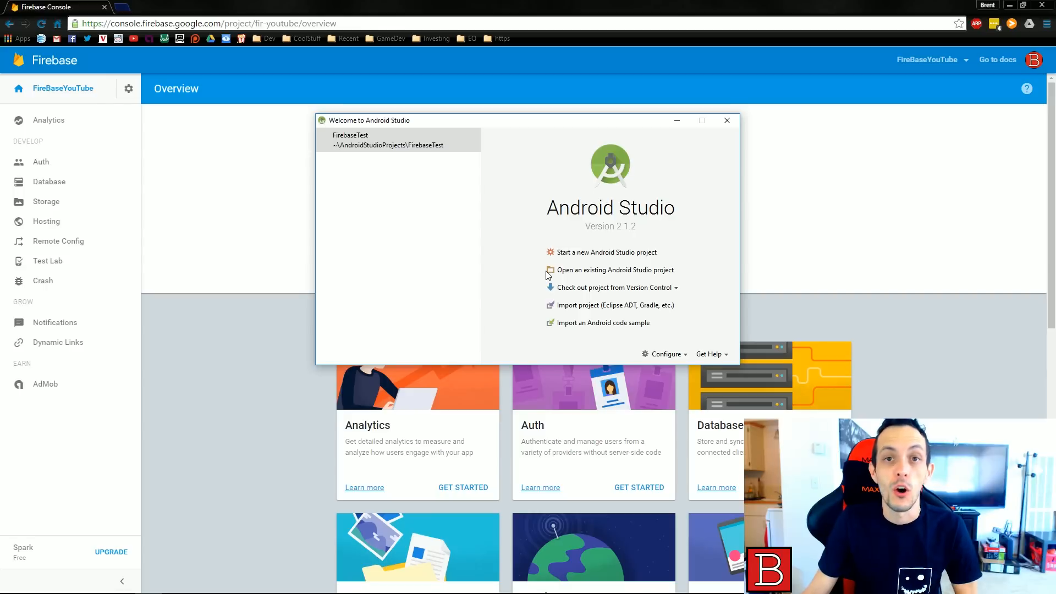
pyautogui.moveTo(583, 262)
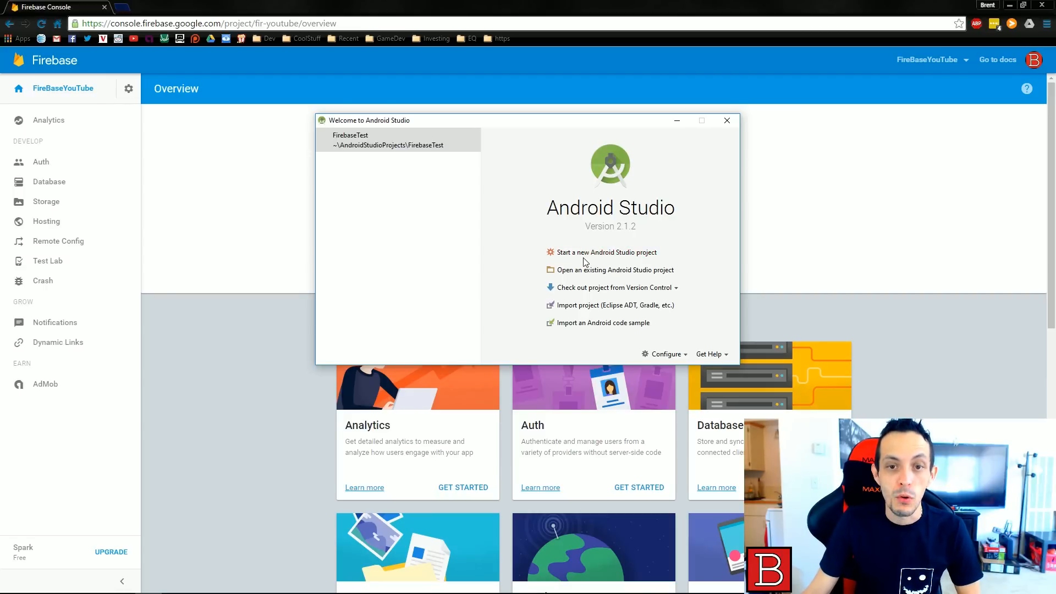
pyautogui.moveTo(585, 252)
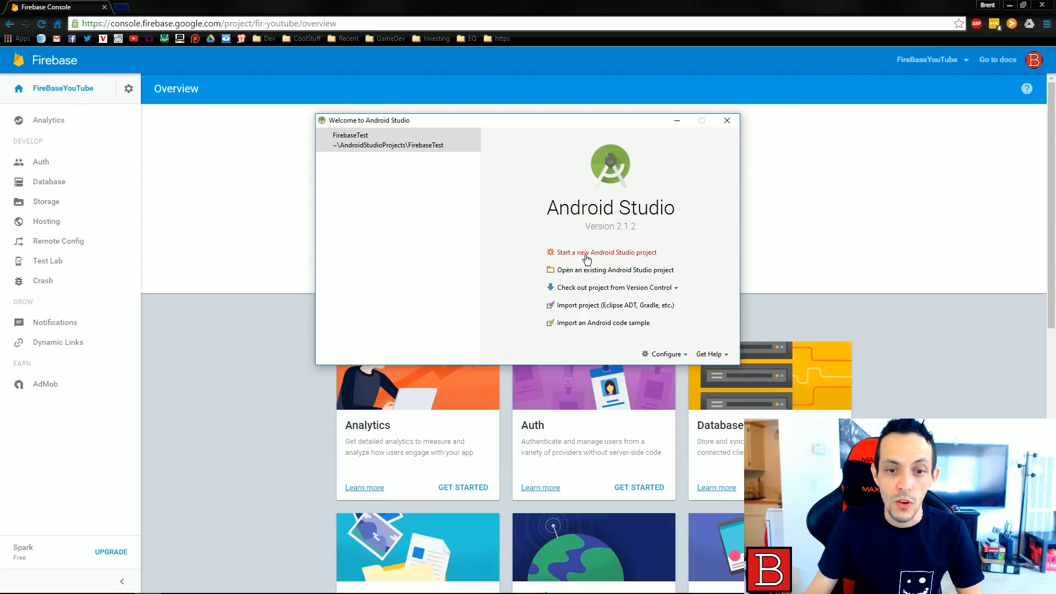
pyautogui.moveTo(629, 264)
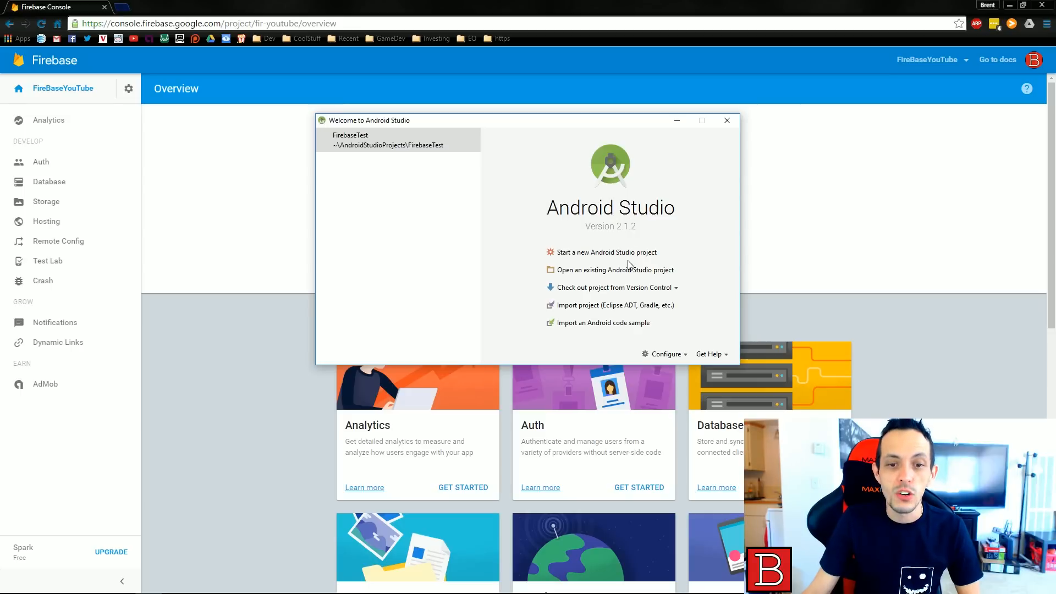
pyautogui.click(607, 252)
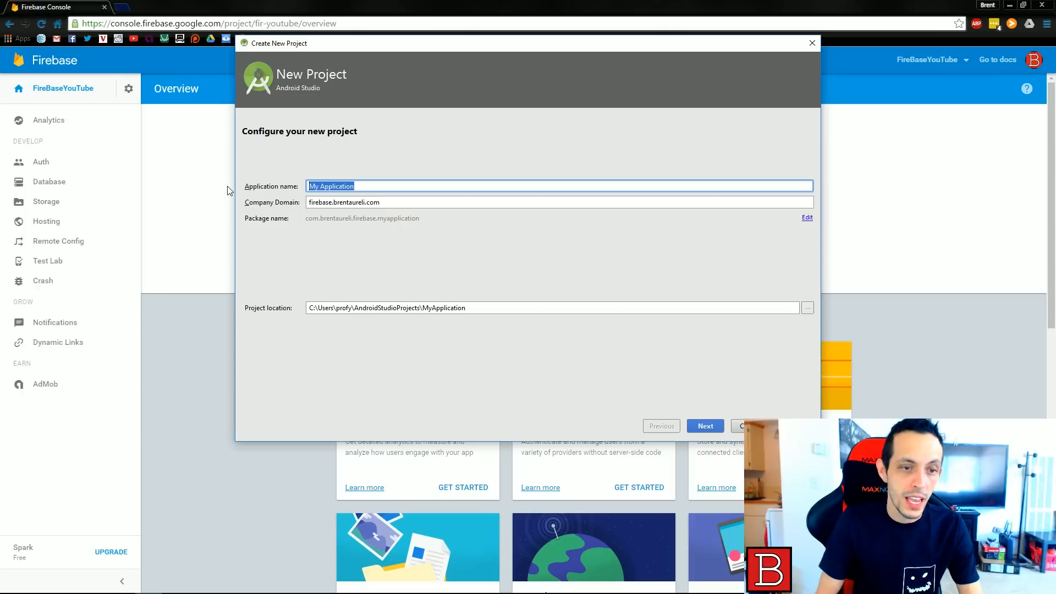
pyautogui.write('FirebaseYoutube')
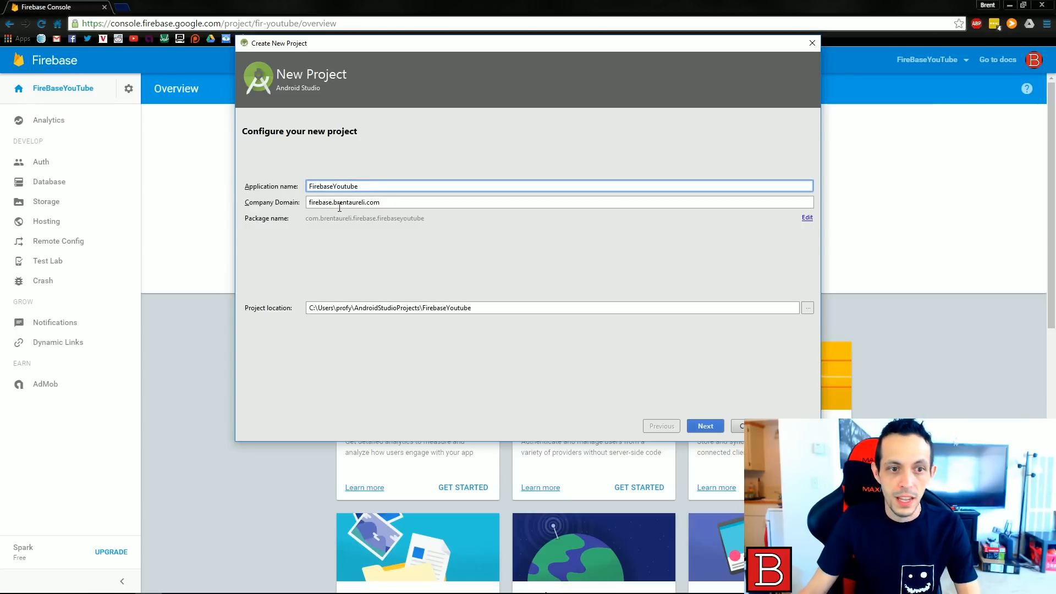
pyautogui.click(705, 426)
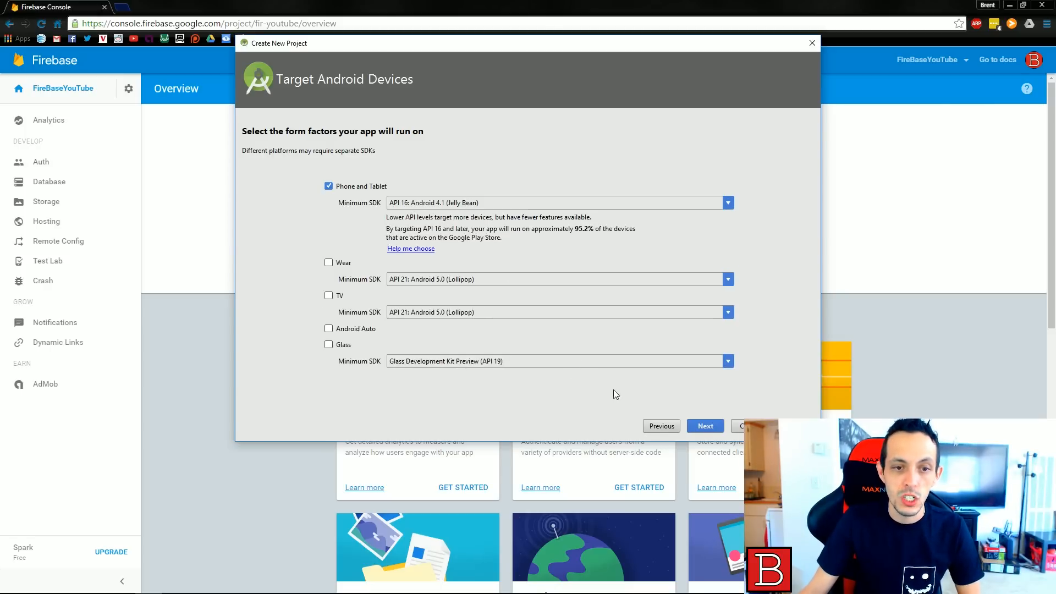
pyautogui.click(705, 425)
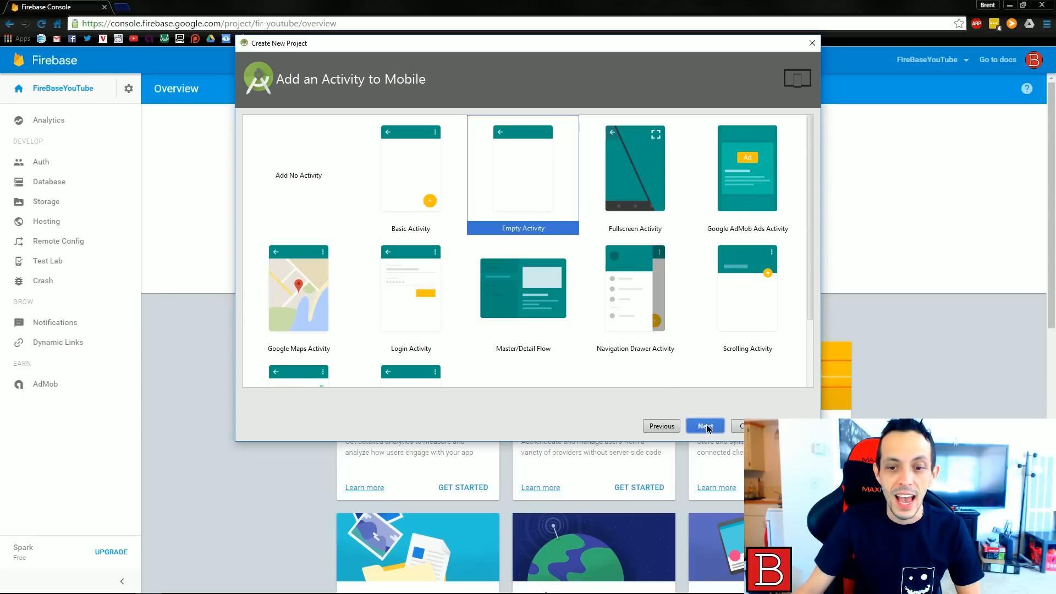
pyautogui.click(705, 426)
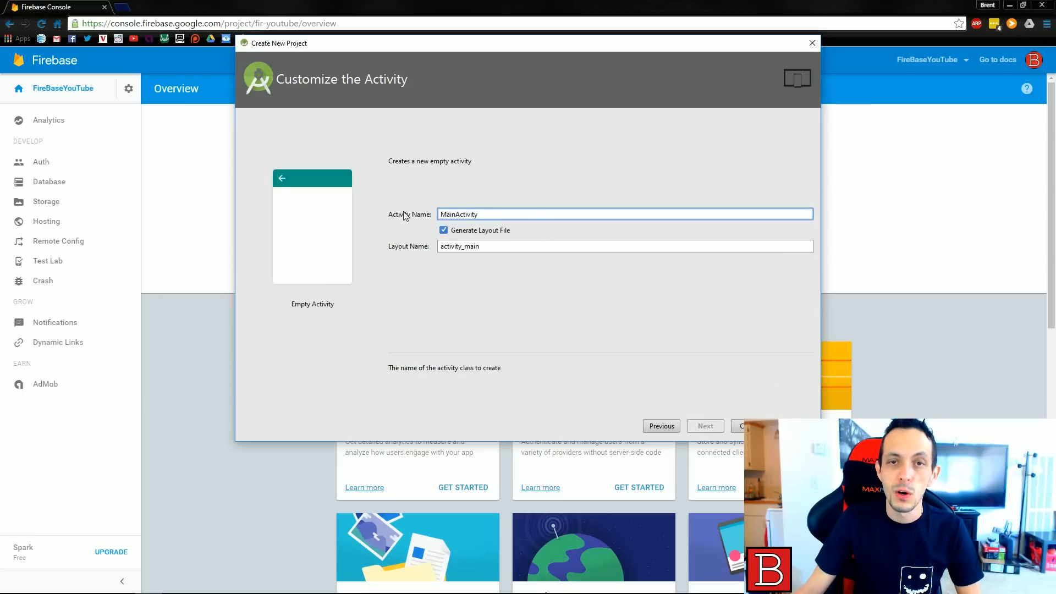
pyautogui.moveTo(724, 418)
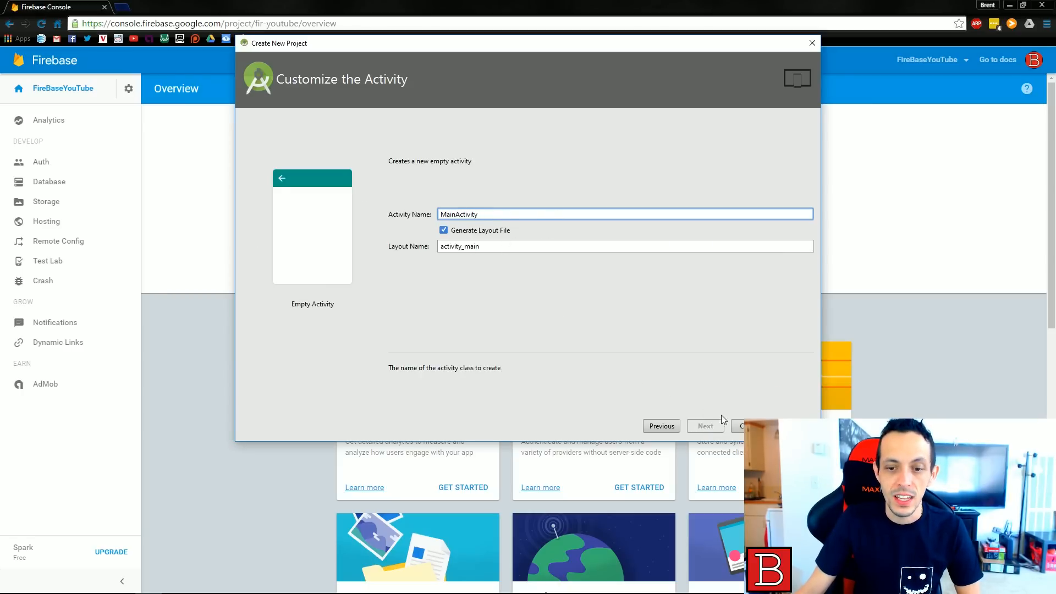
# - Finish the FirebaseYoutube project, switch to Project view, and open app/build.gradle
pyautogui.click(744, 426)
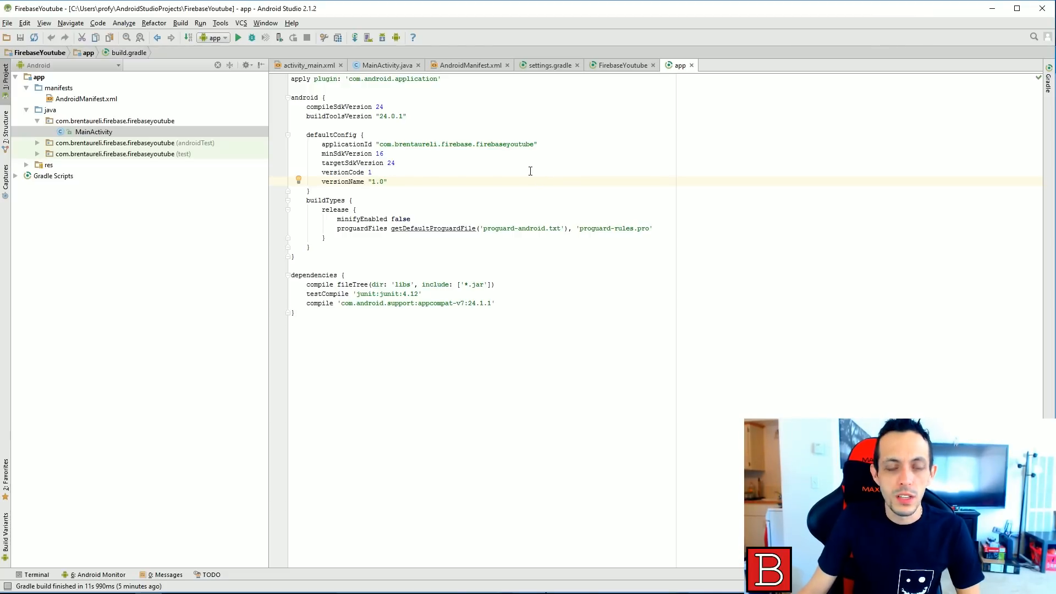
pyautogui.click(86, 98)
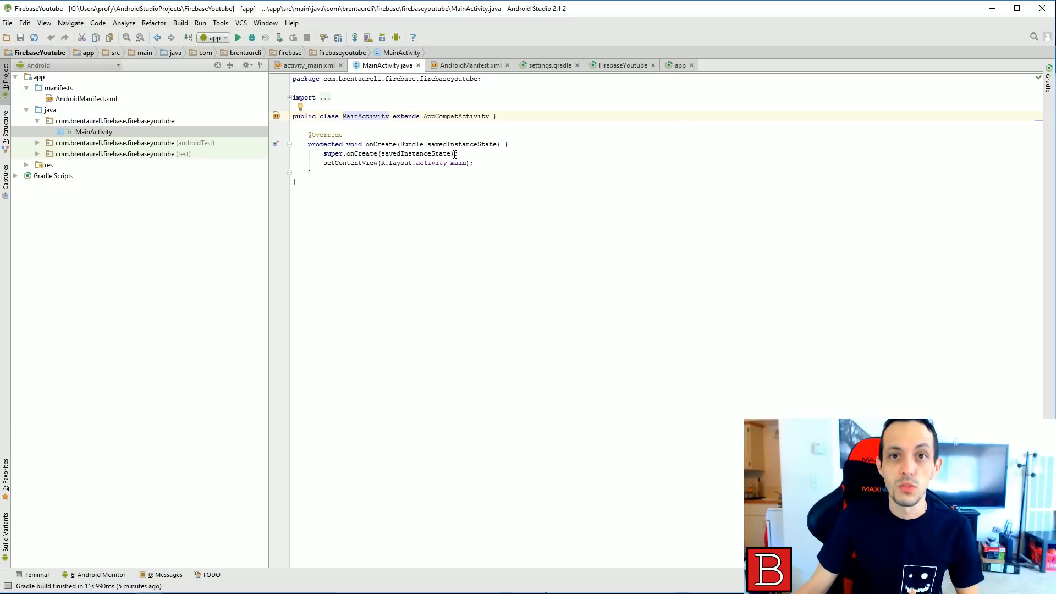
pyautogui.click(65, 65)
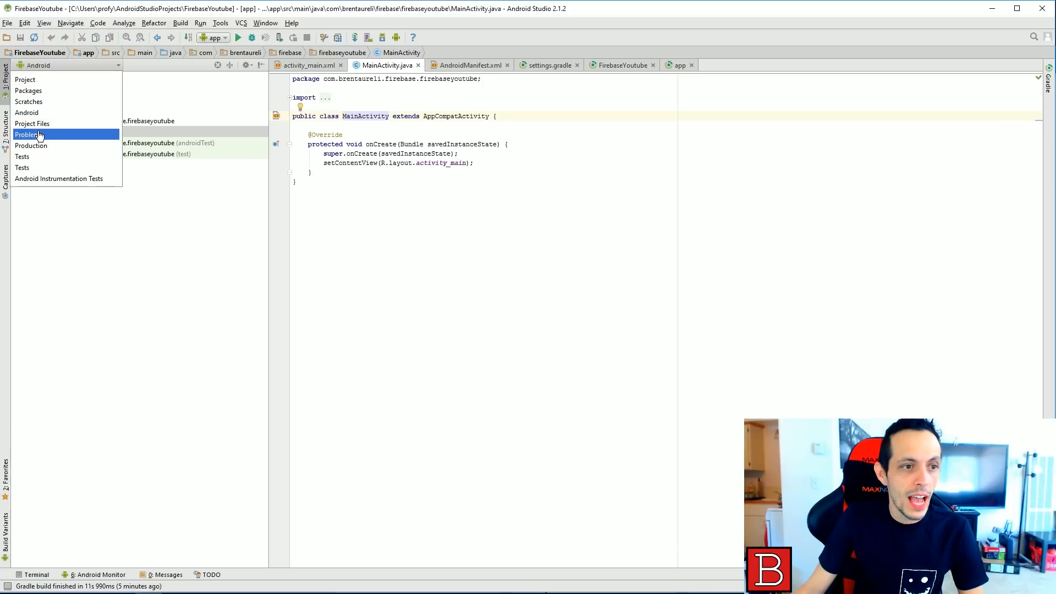
pyautogui.click(25, 79)
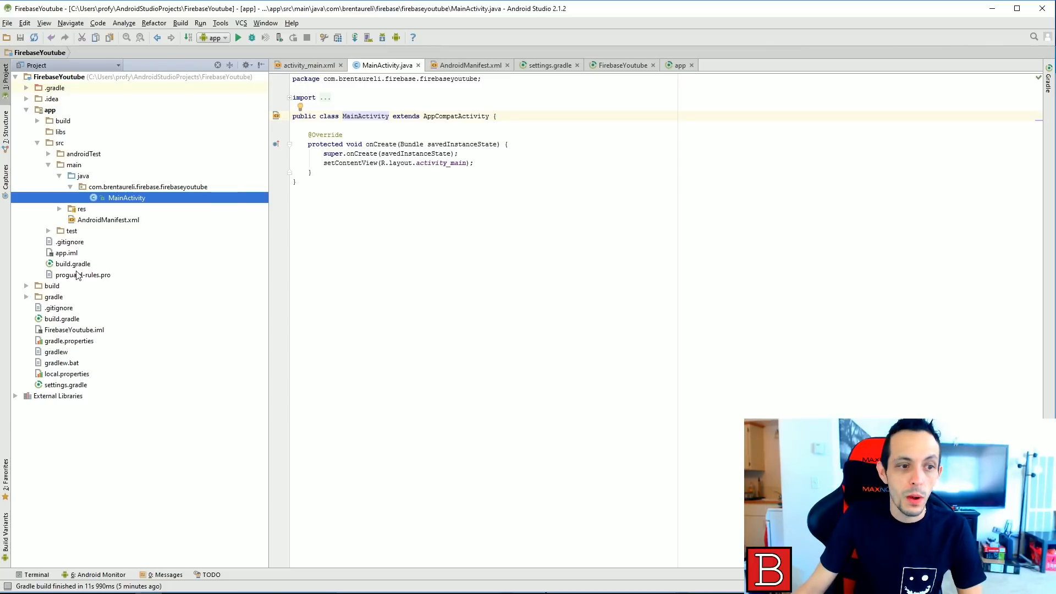
pyautogui.doubleClick(72, 264)
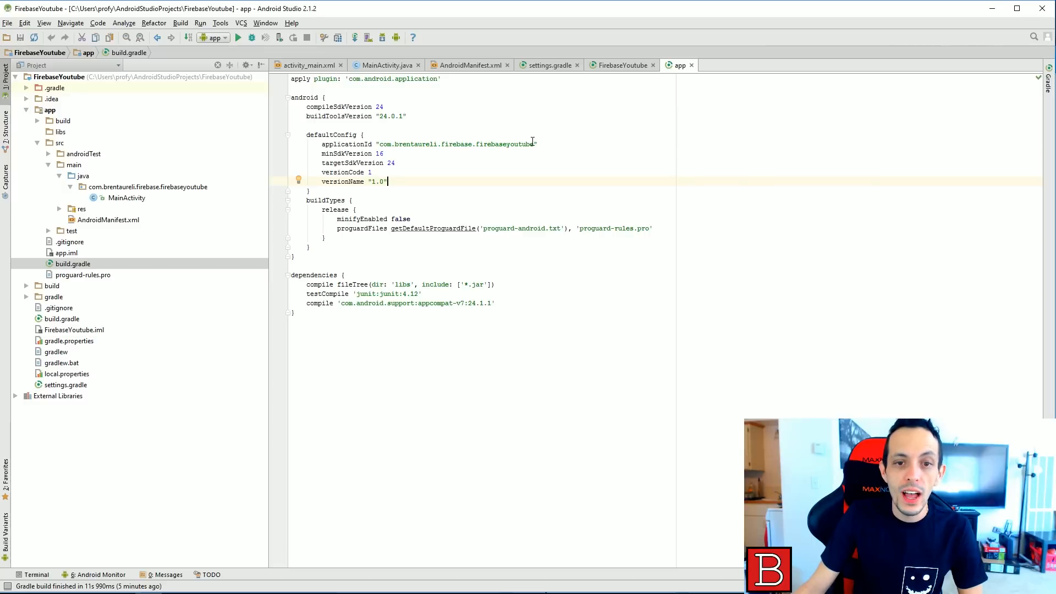
pyautogui.doubleClick(456, 144)
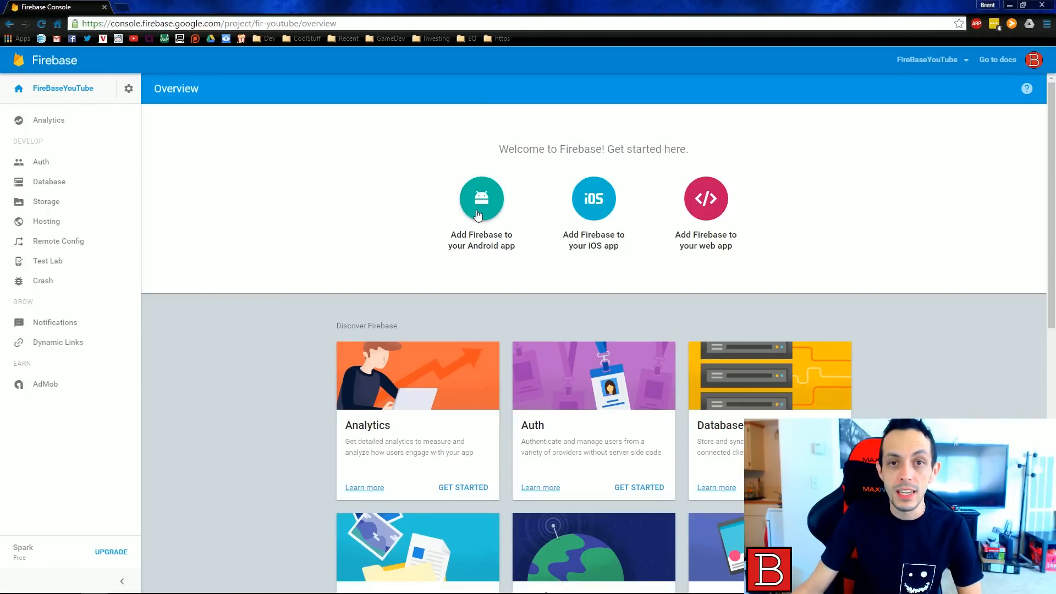
# - Add an Android app in Firebase with package name com.brentaureli.firebase.firebaseyoutube
pyautogui.click(482, 198)
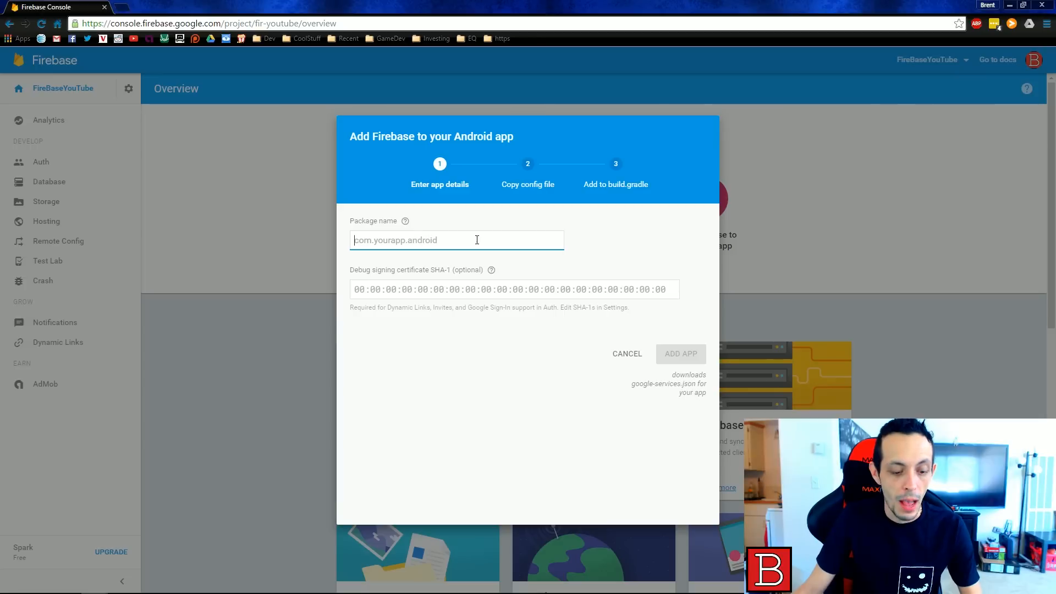
pyautogui.write('com.brentaureli.firebase.firebaseyoutube')
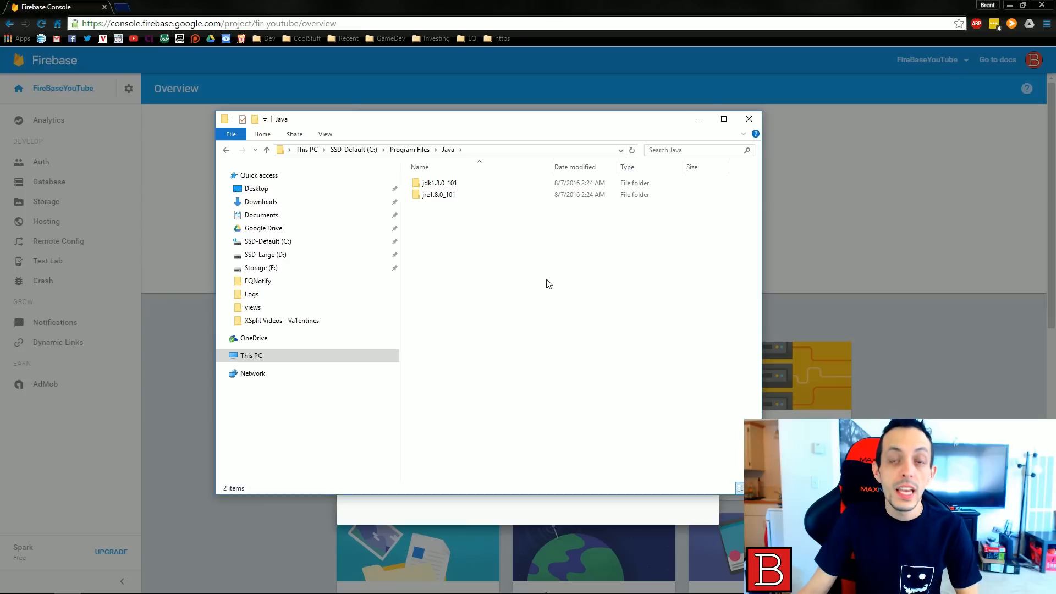
pyautogui.moveTo(561, 279)
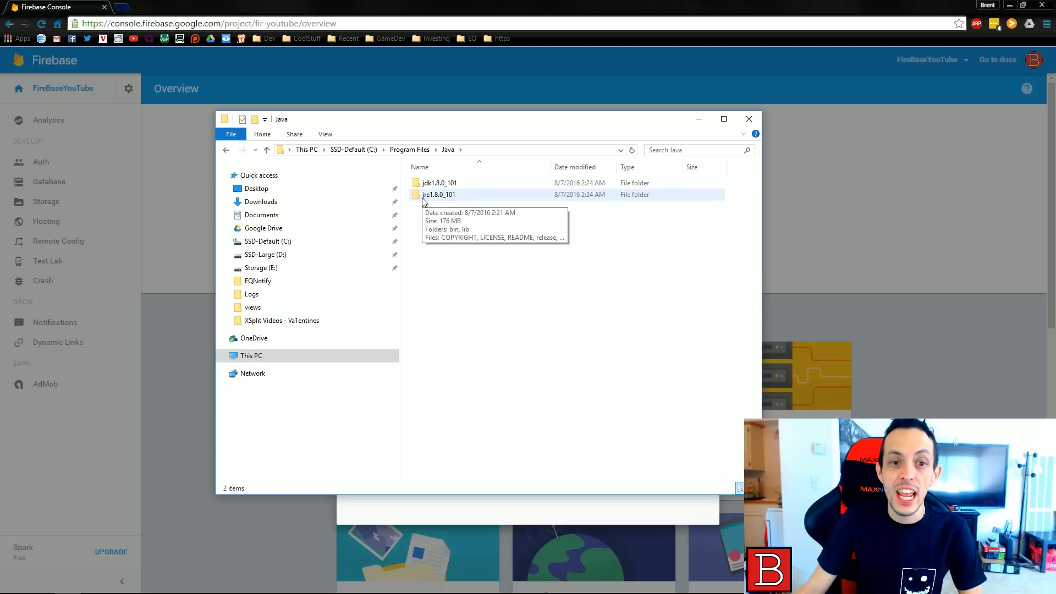
# - Open the jre1.8.0_101\bin folder, find keytool, and open a command window there
pyautogui.click(439, 194)
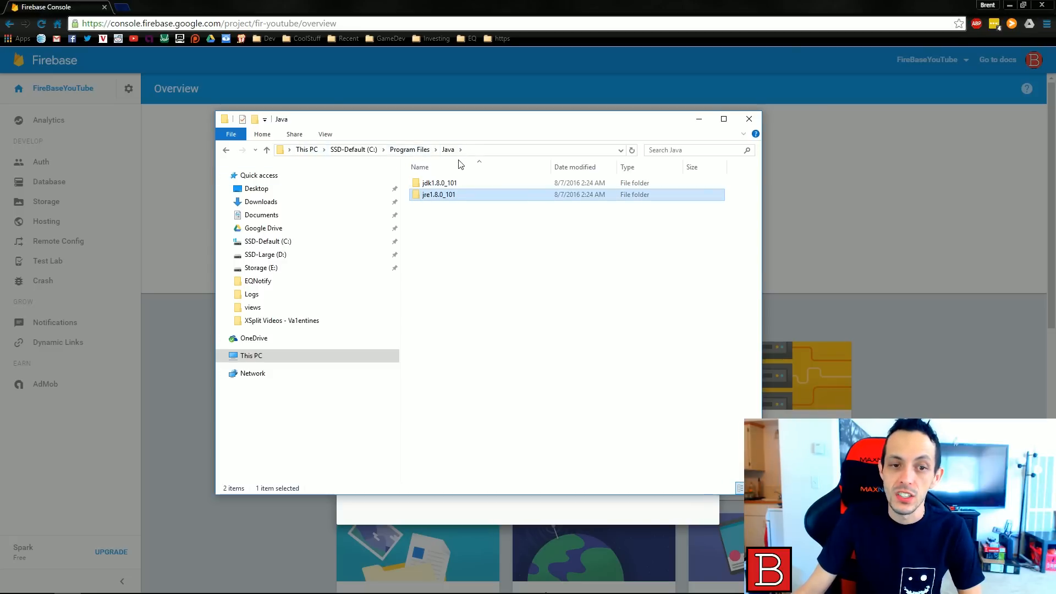
pyautogui.doubleClick(439, 195)
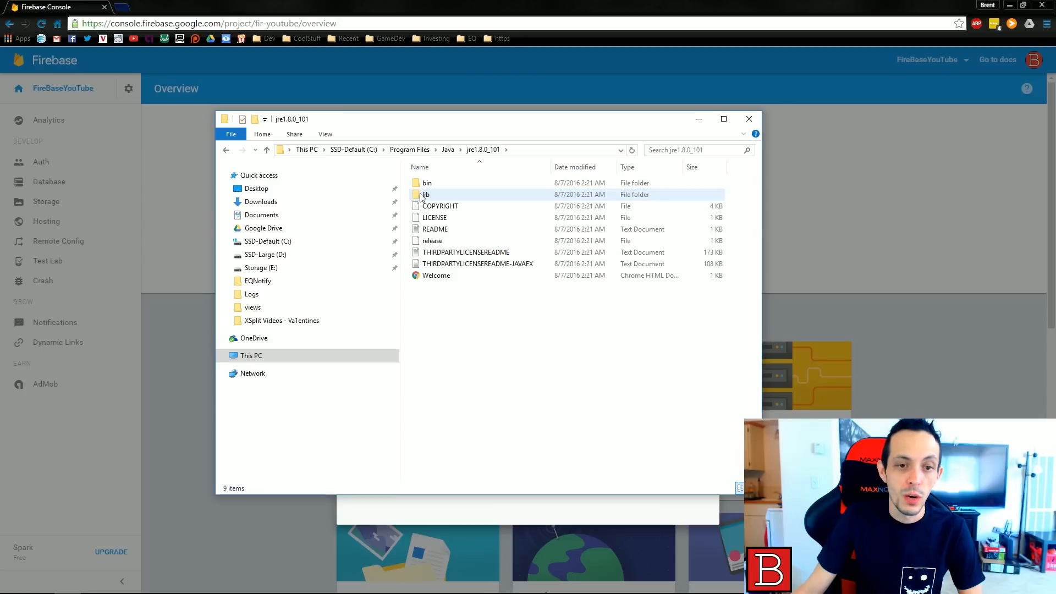
pyautogui.doubleClick(426, 195)
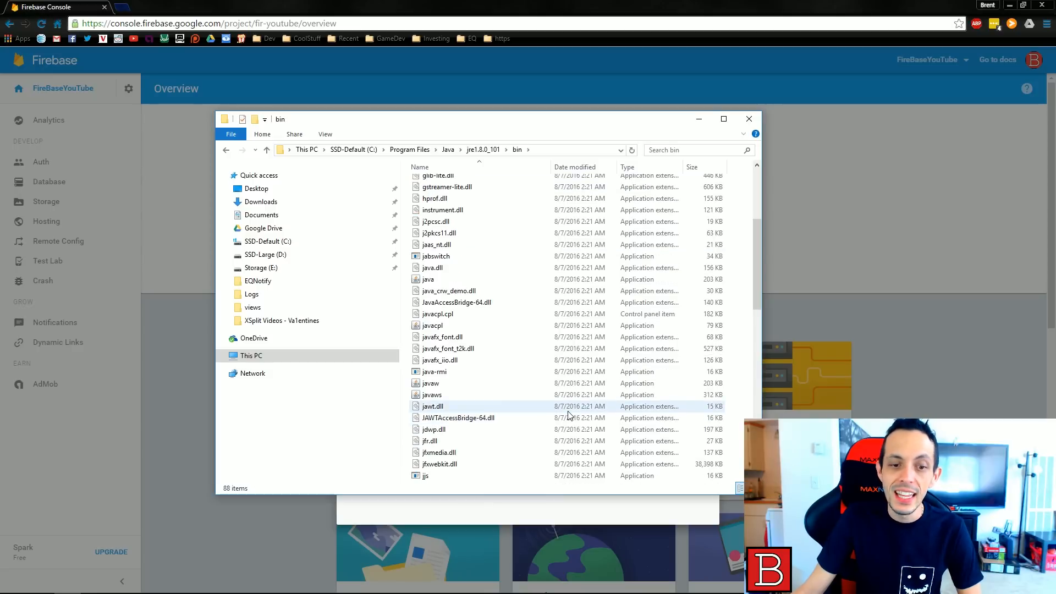
pyautogui.scroll(-3)
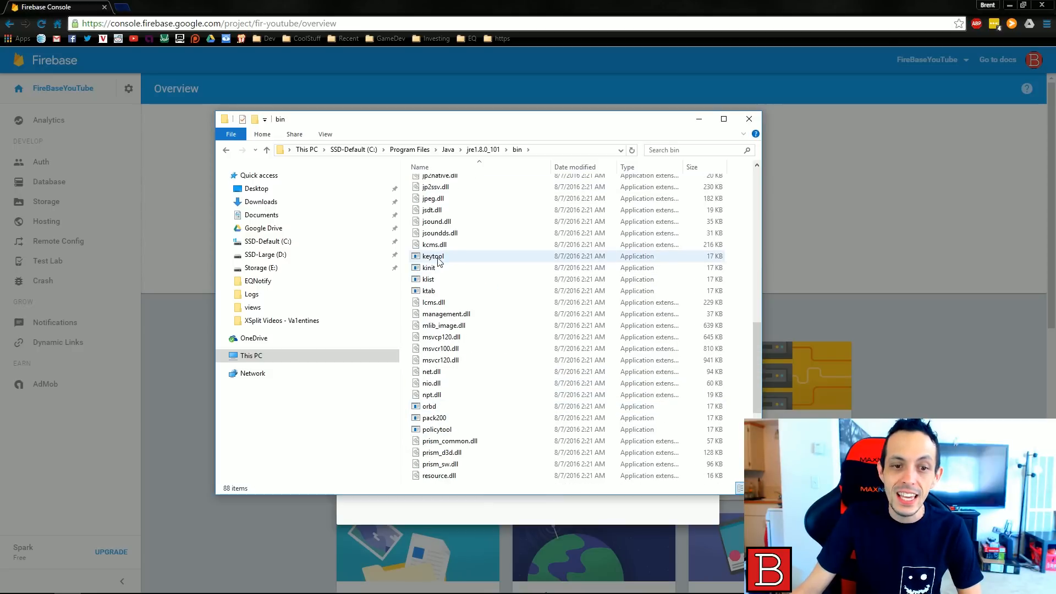
pyautogui.moveTo(433, 256)
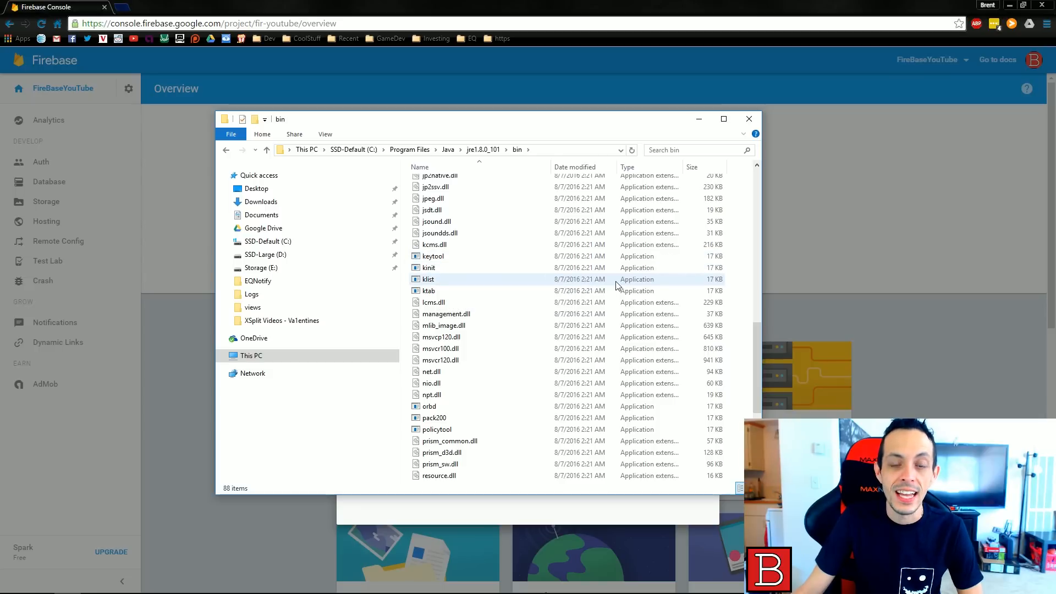
pyautogui.moveTo(736, 369)
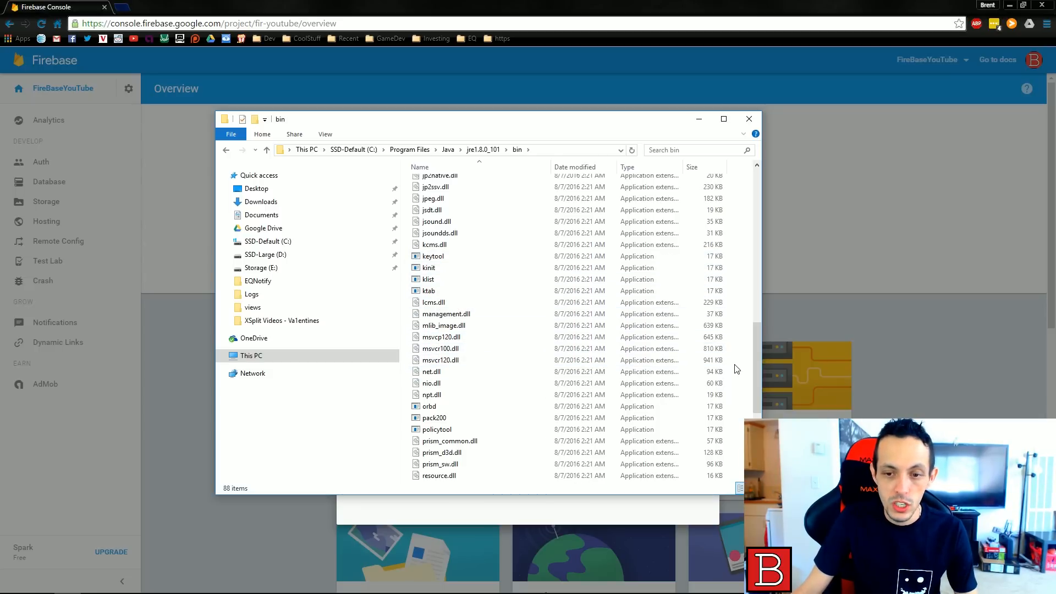
pyautogui.rightClick(736, 369)
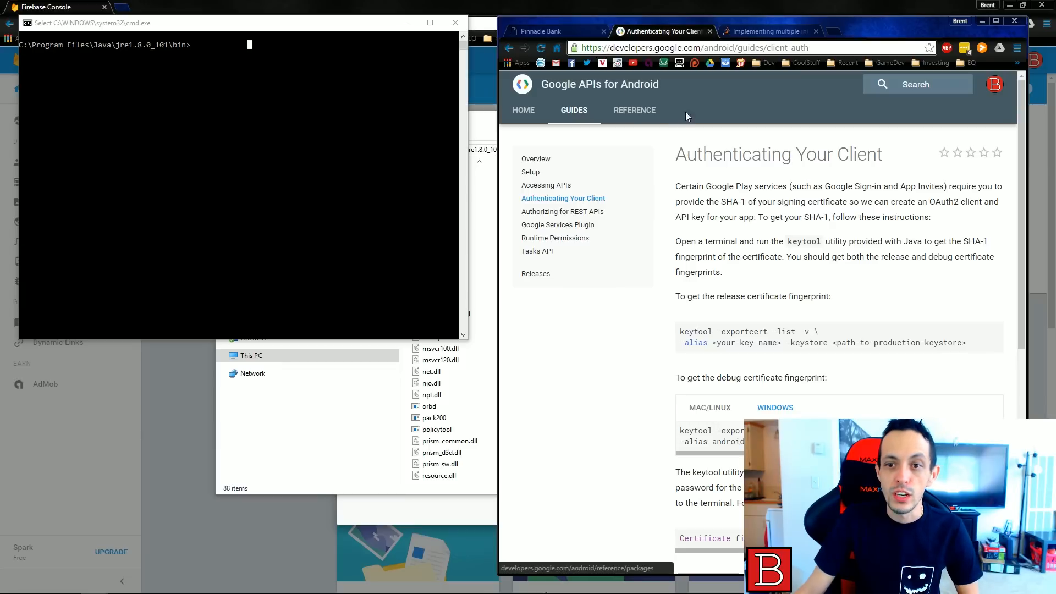
pyautogui.moveTo(712, 149)
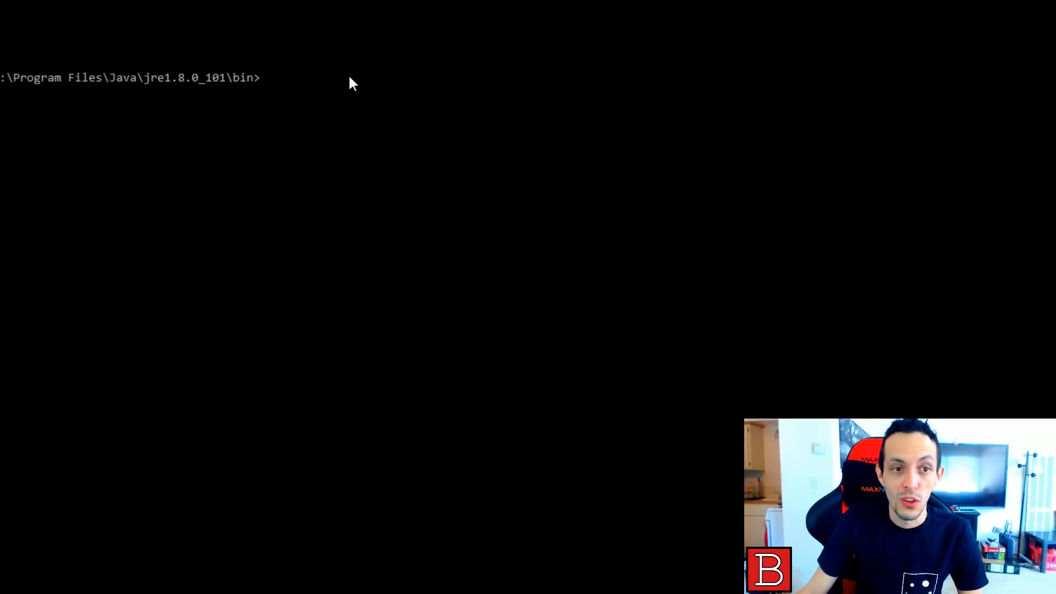
# - Type keytool -exportcert -list -v -alias androiddebugkey -keystore %USERPROFILE%\.android\debug.keystore
pyautogui.write('key')
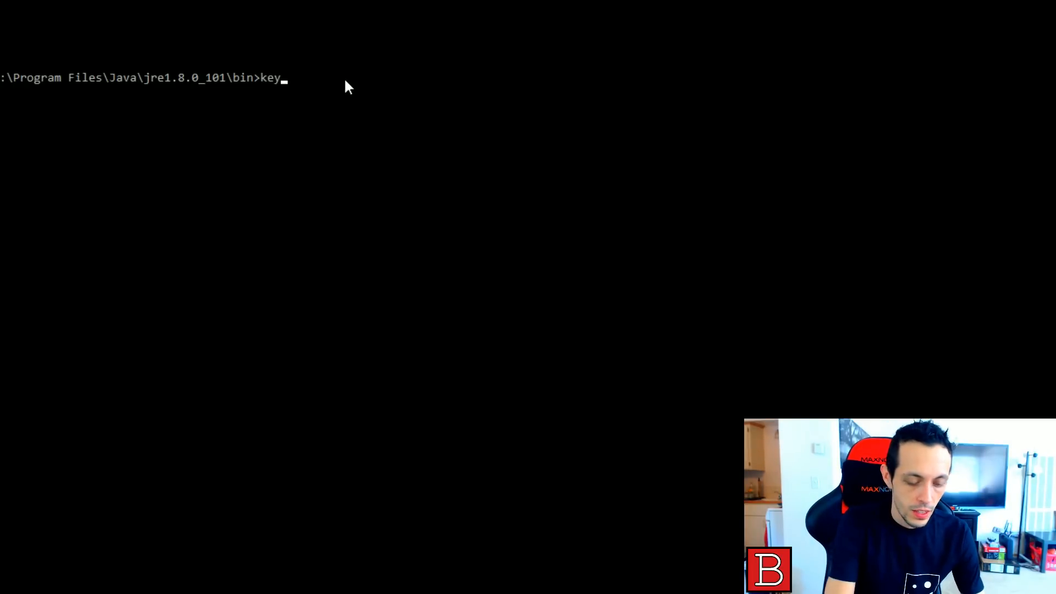
pyautogui.write('tool -exportcert -list -v')
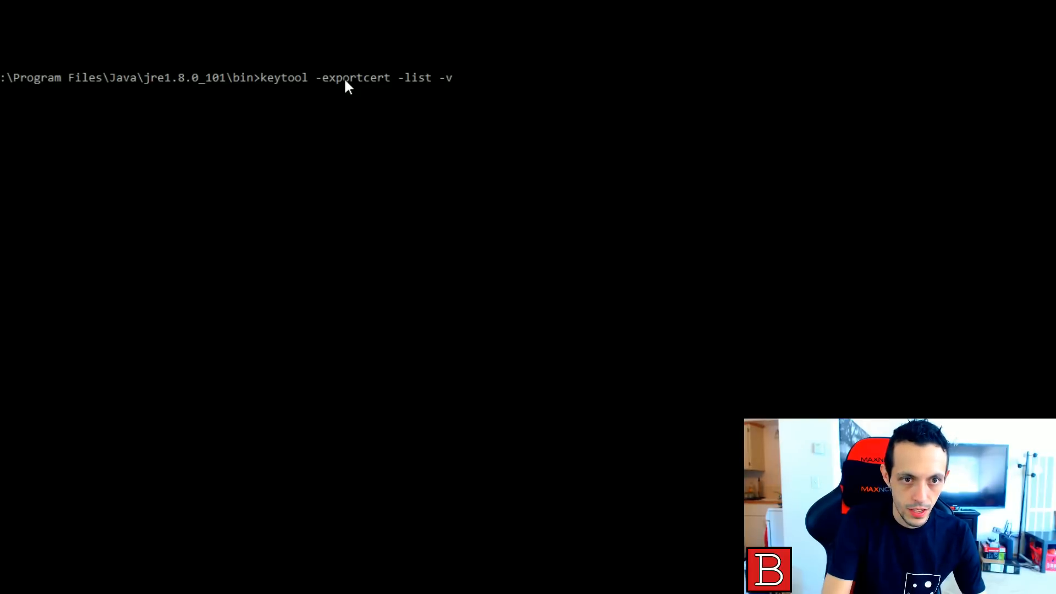
pyautogui.write('-alias')
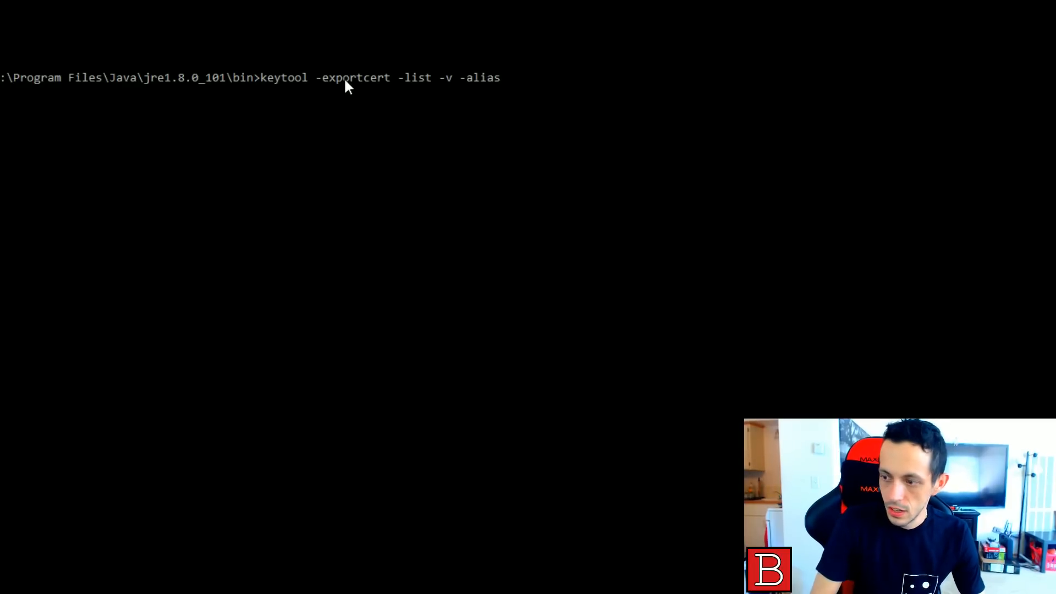
pyautogui.write('android')
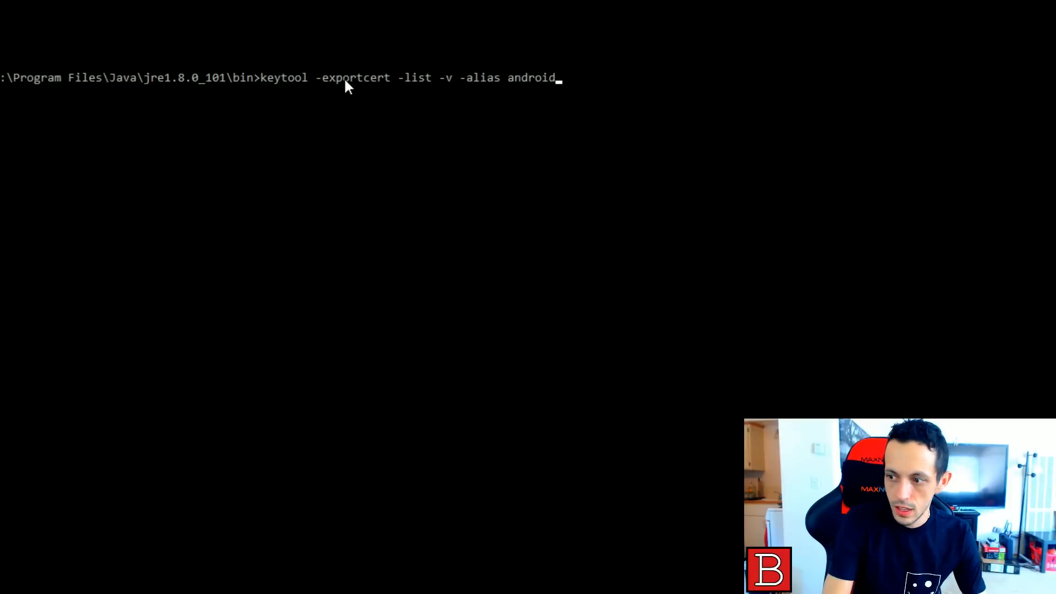
pyautogui.write('debug')
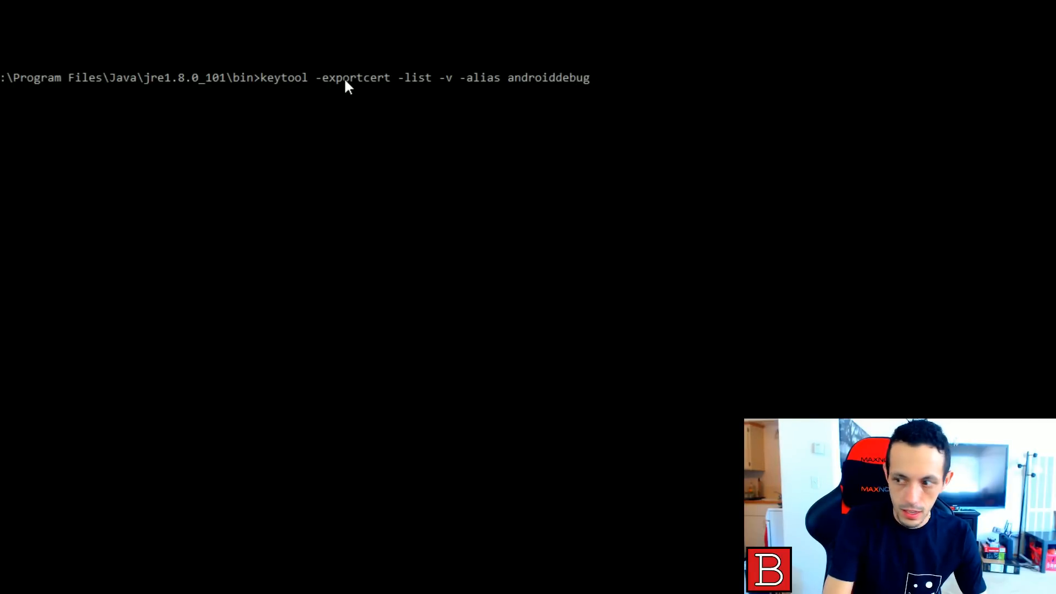
pyautogui.write('key -keystore')
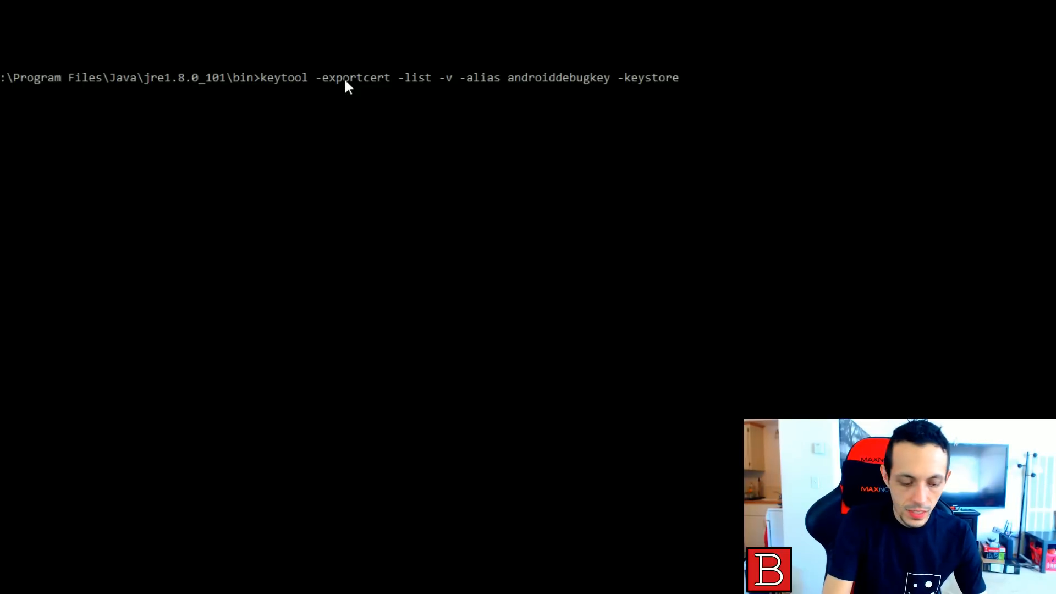
pyautogui.write('%')
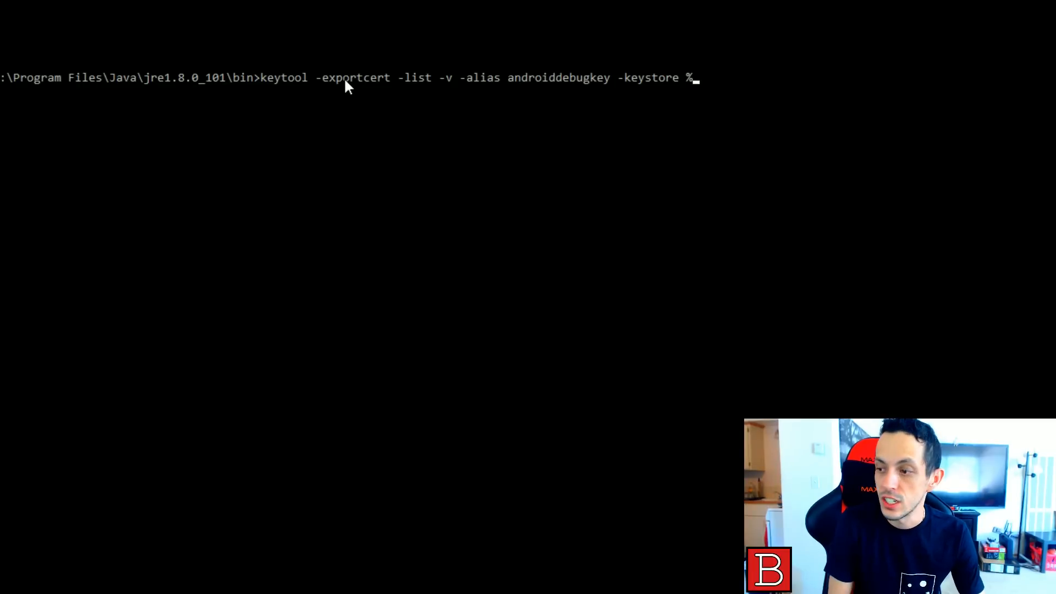
pyautogui.write('USER')
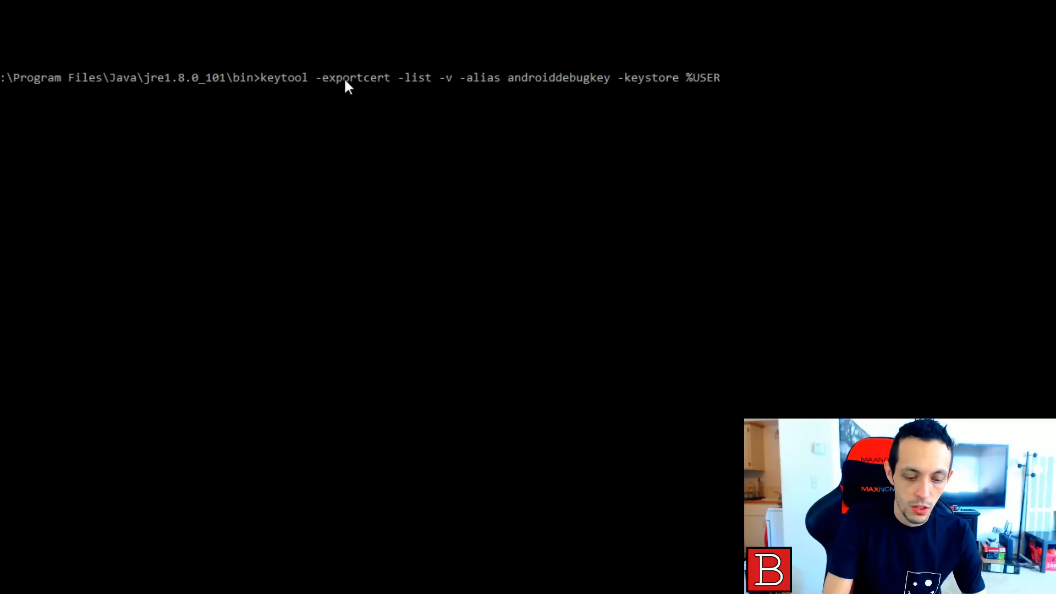
pyautogui.write('PROFILE')
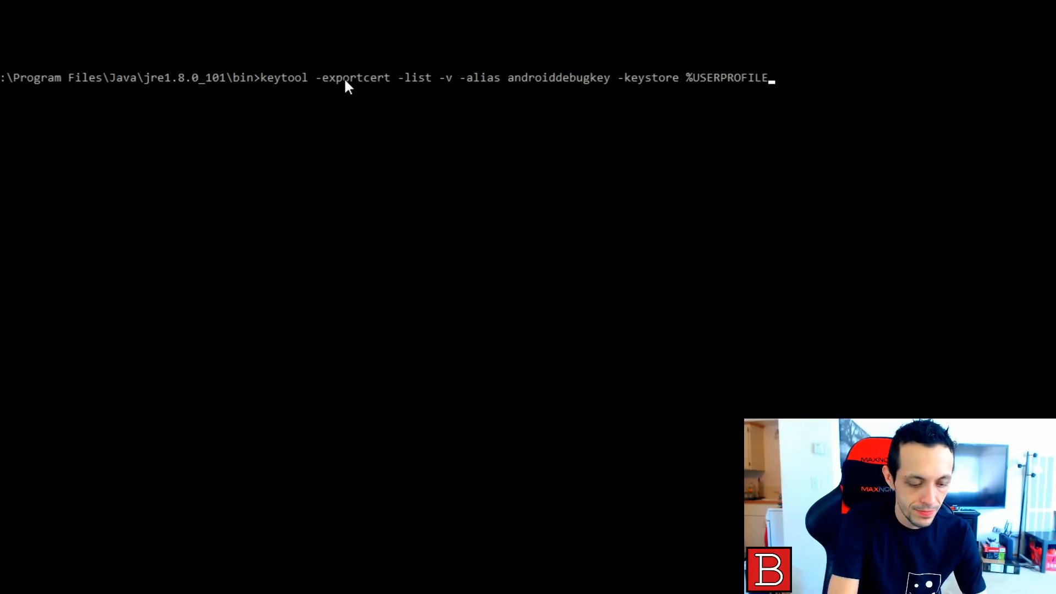
pyautogui.write('%\\.')
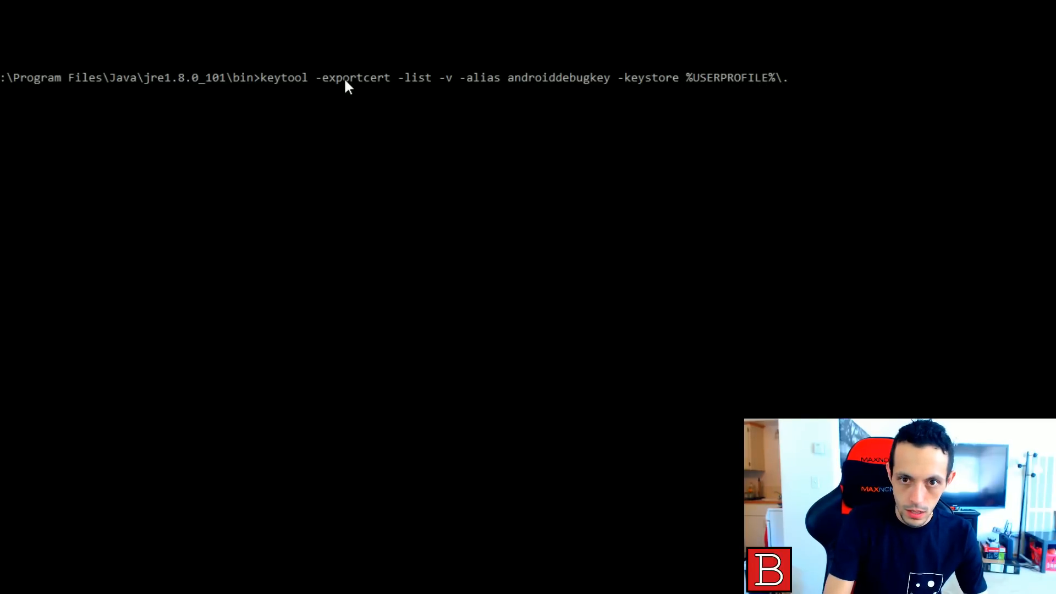
pyautogui.write('android')
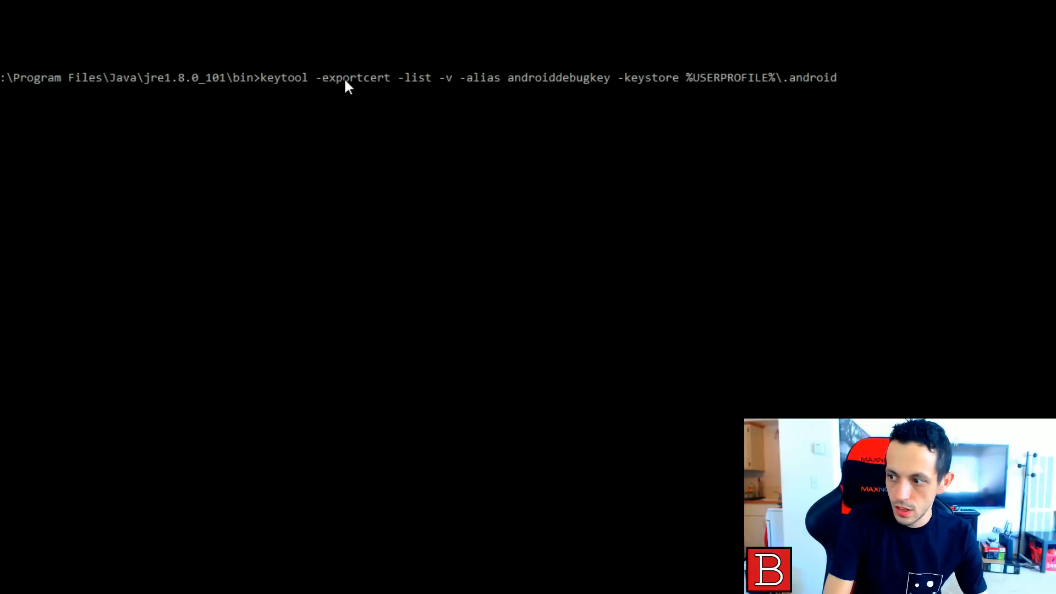
pyautogui.write('\\')
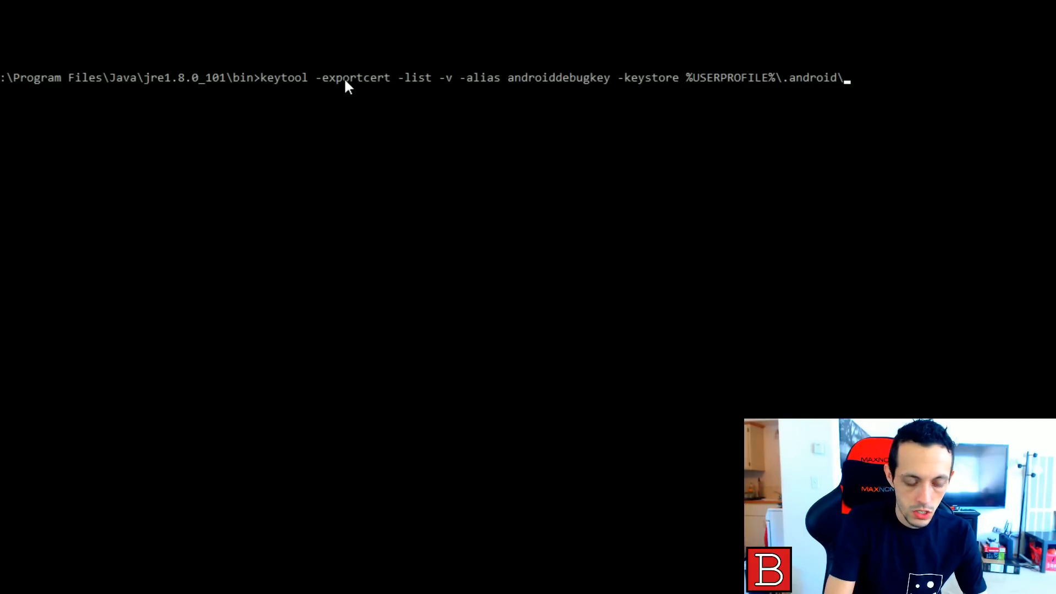
pyautogui.write('debug.keystore')
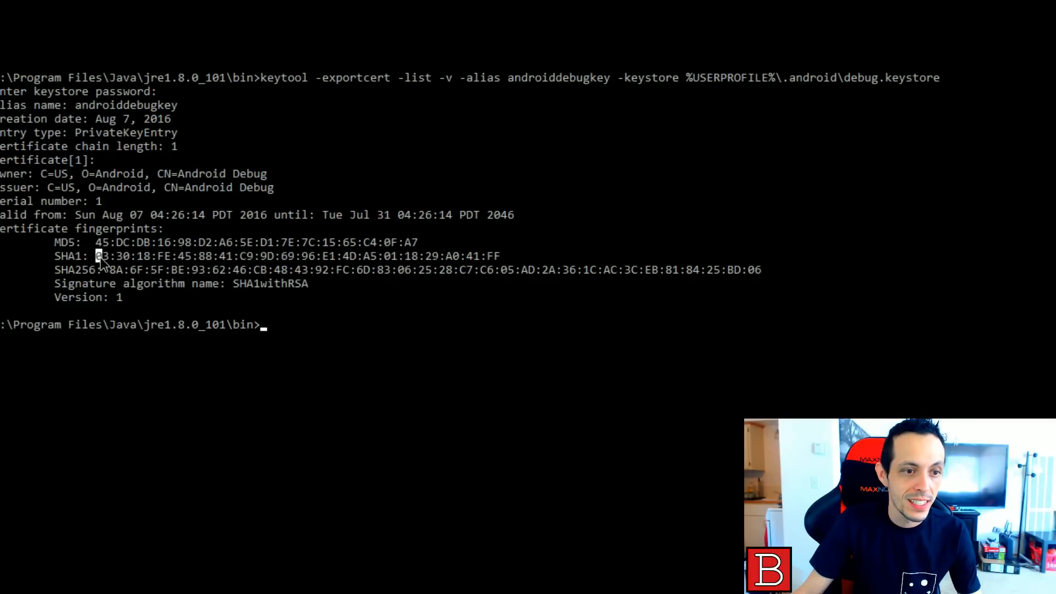
# - Select the debug key's SHA1 fingerprint in the keytool output for copying
pyautogui.moveTo(94, 256); pyautogui.dragTo(502, 256)
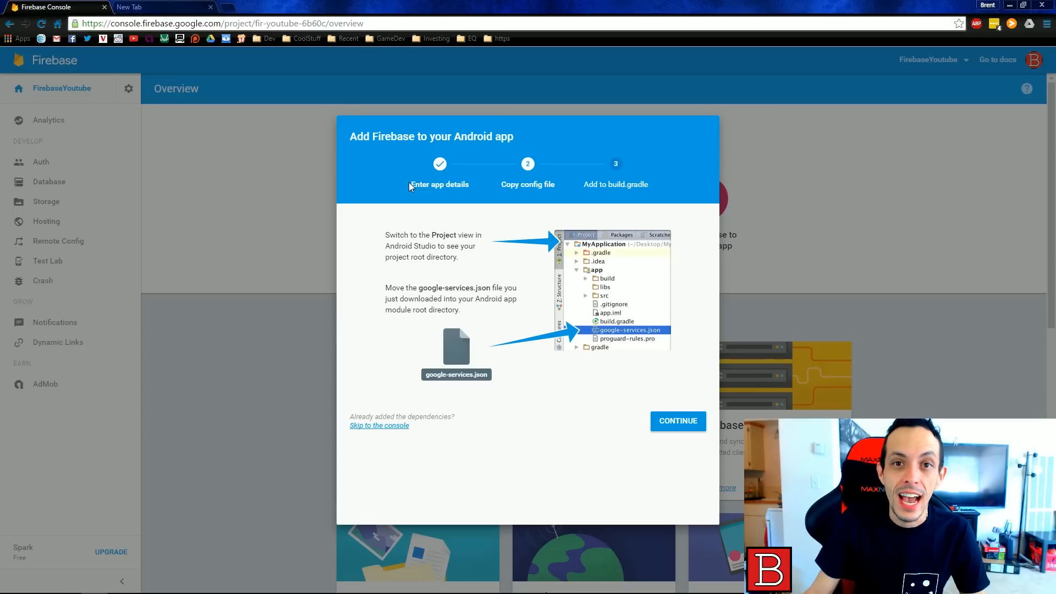
pyautogui.moveTo(432, 193)
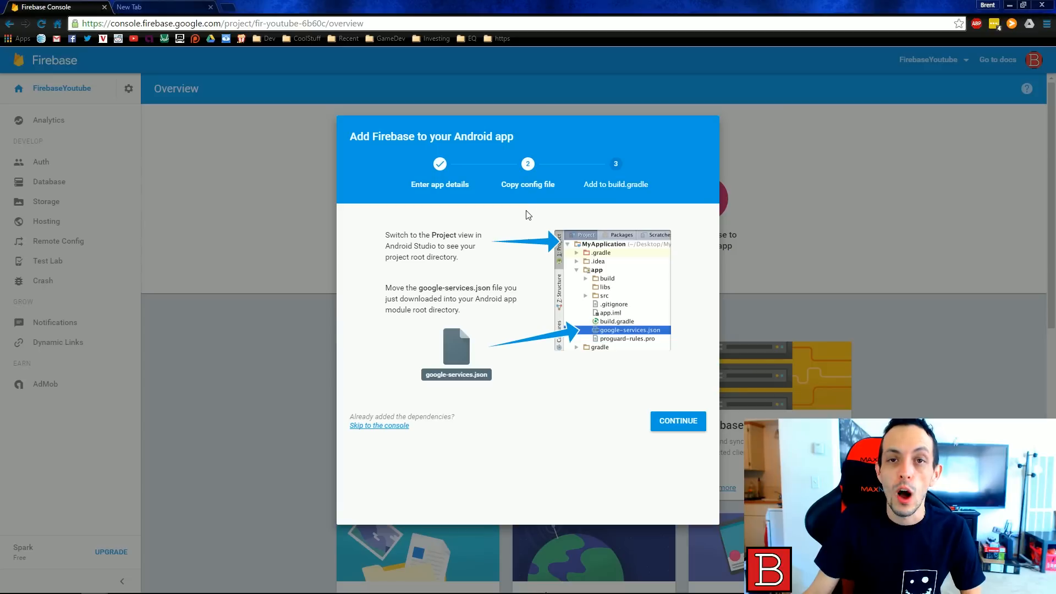
pyautogui.moveTo(511, 229)
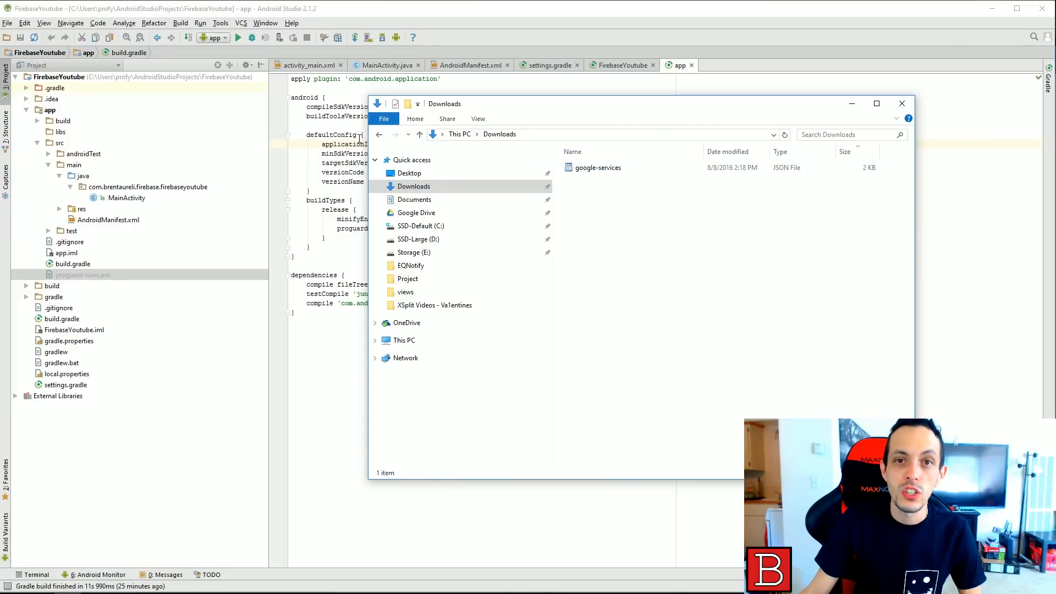
# - Move the downloaded google-services.json into the project's app folder
pyautogui.click(597, 167)
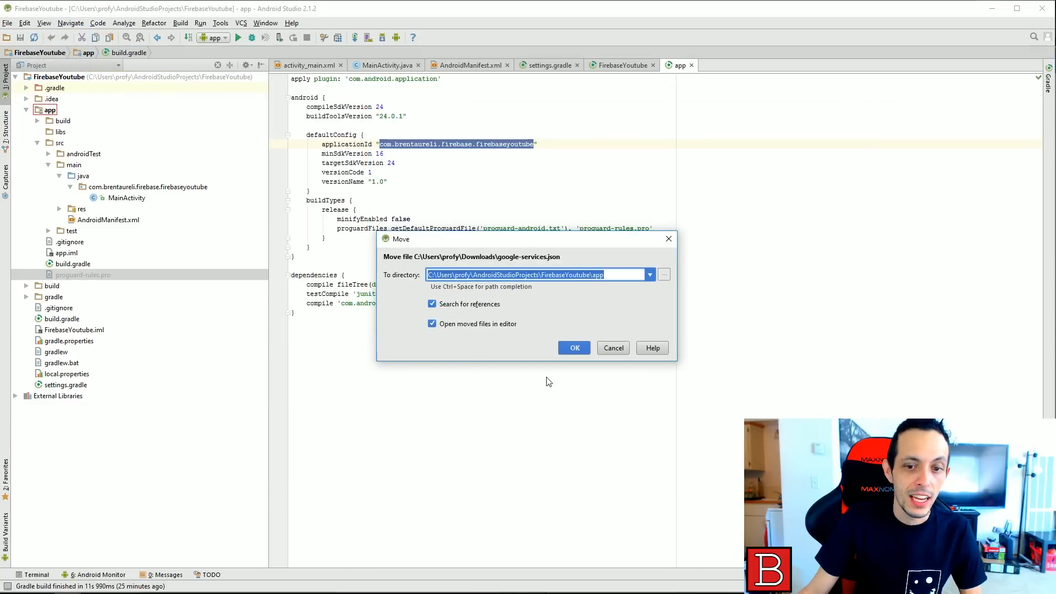
pyautogui.click(573, 348)
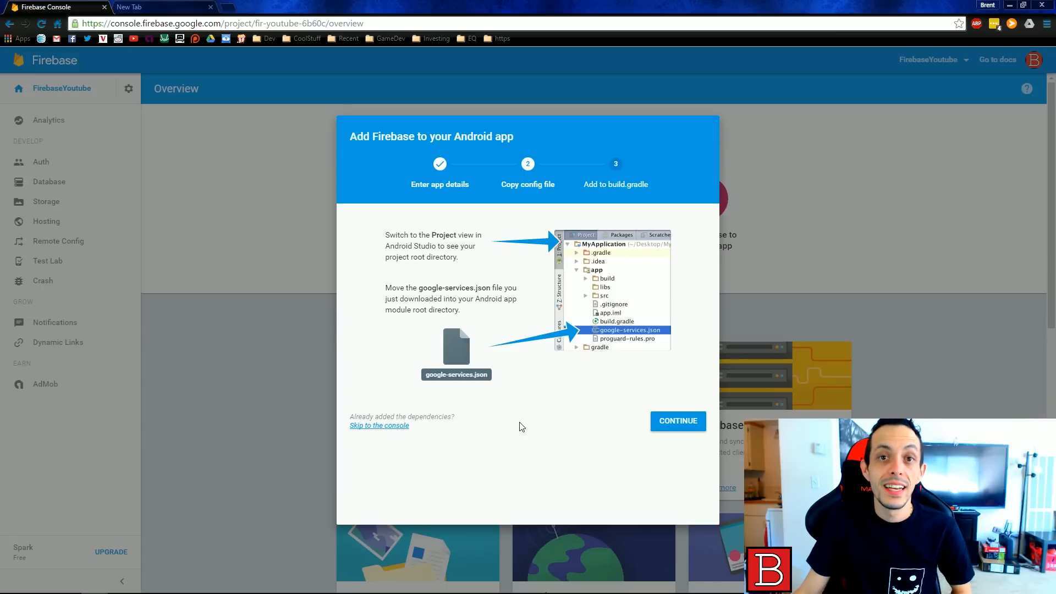
# - Continue the Firebase Android setup to the Add to build.gradle step
pyautogui.click(678, 421)
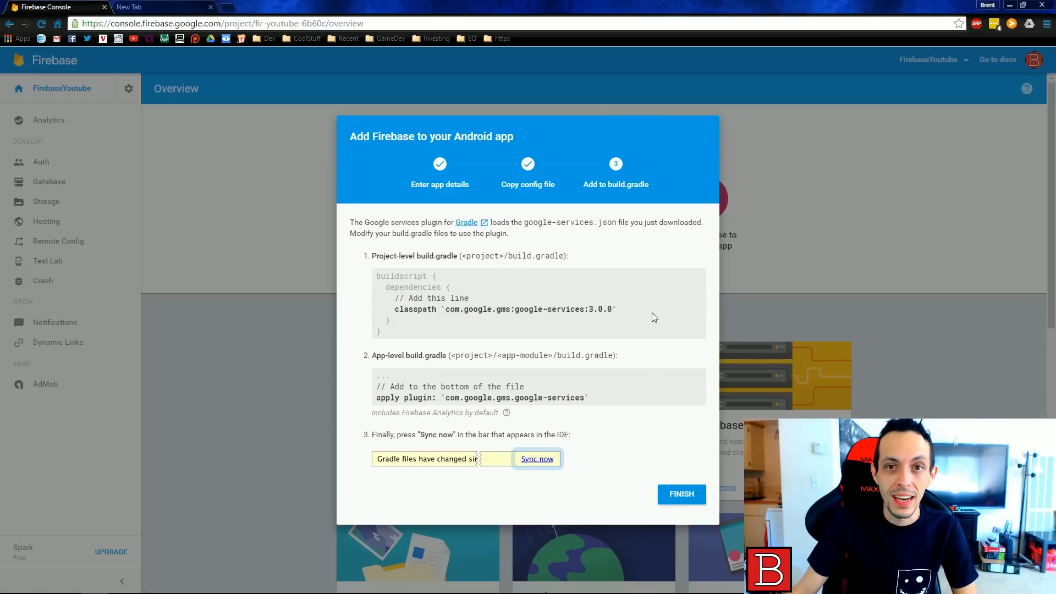
pyautogui.moveTo(462, 275)
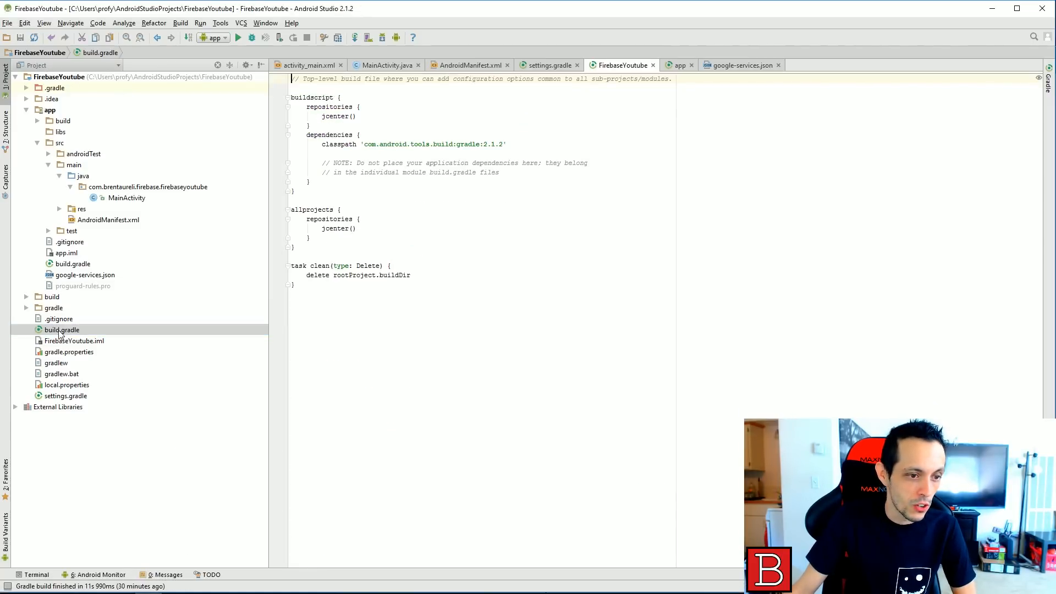
# - Add classpath 'com.google.gms:google-services:3.0.0' below the gradle classpath line
pyautogui.click(322, 241)
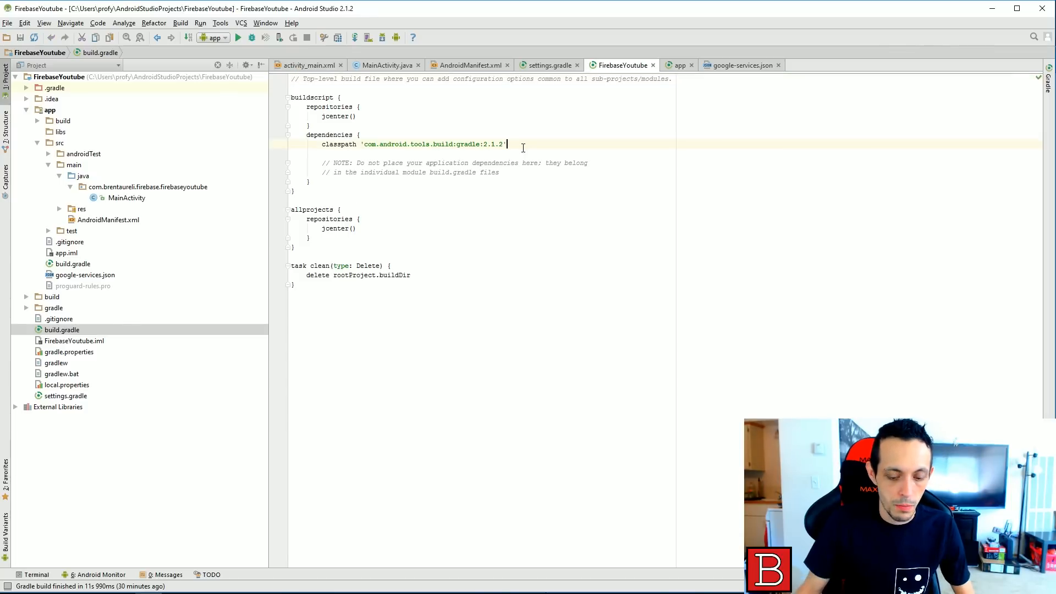
pyautogui.write("classpath 'com.google.gms:google-services:3.0.0'")
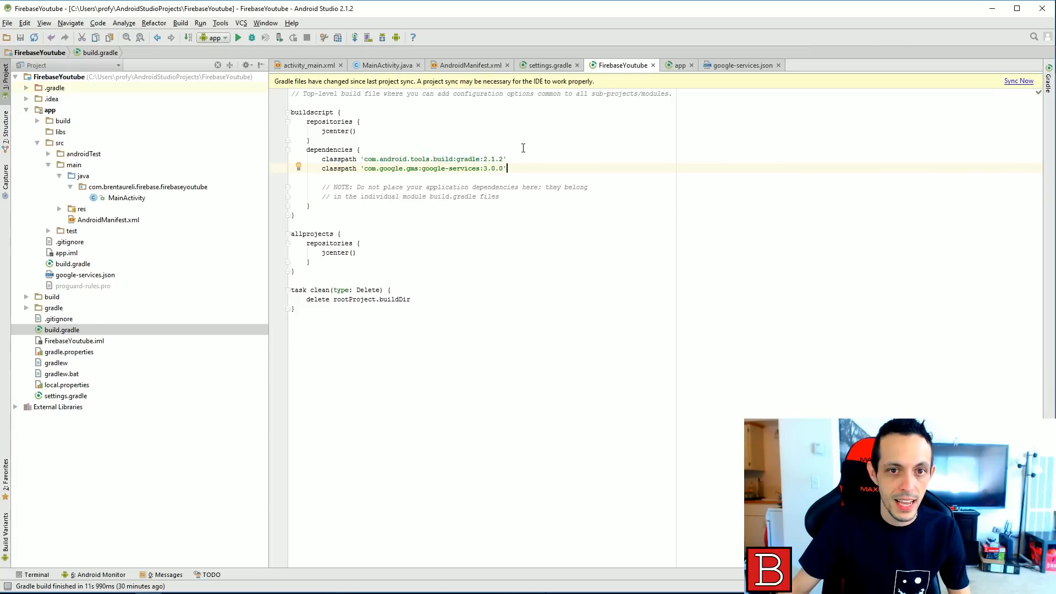
pyautogui.moveTo(230, 223)
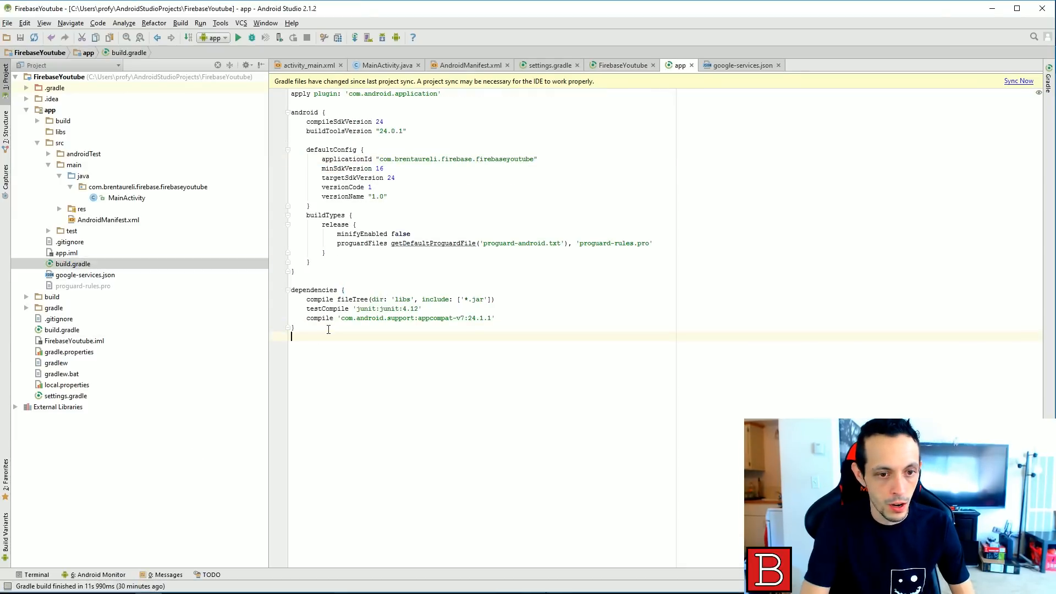
# - Append apply plugin: 'com.google.gms.google-services' to the app build.gradle and sync
pyautogui.write("apply plugin: 'com.google.gms.google-services'")
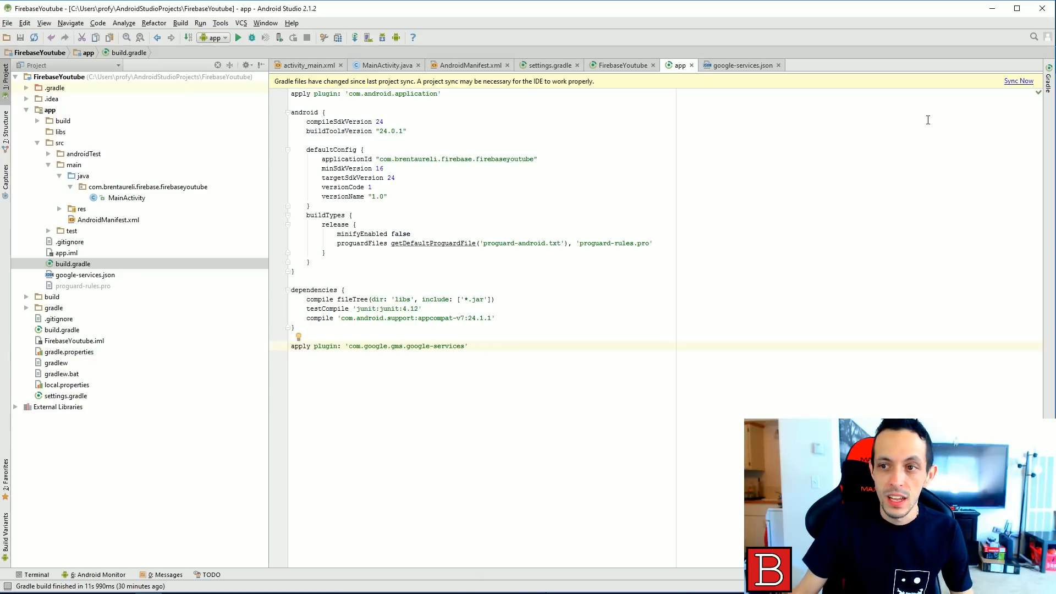
pyautogui.click(1020, 81)
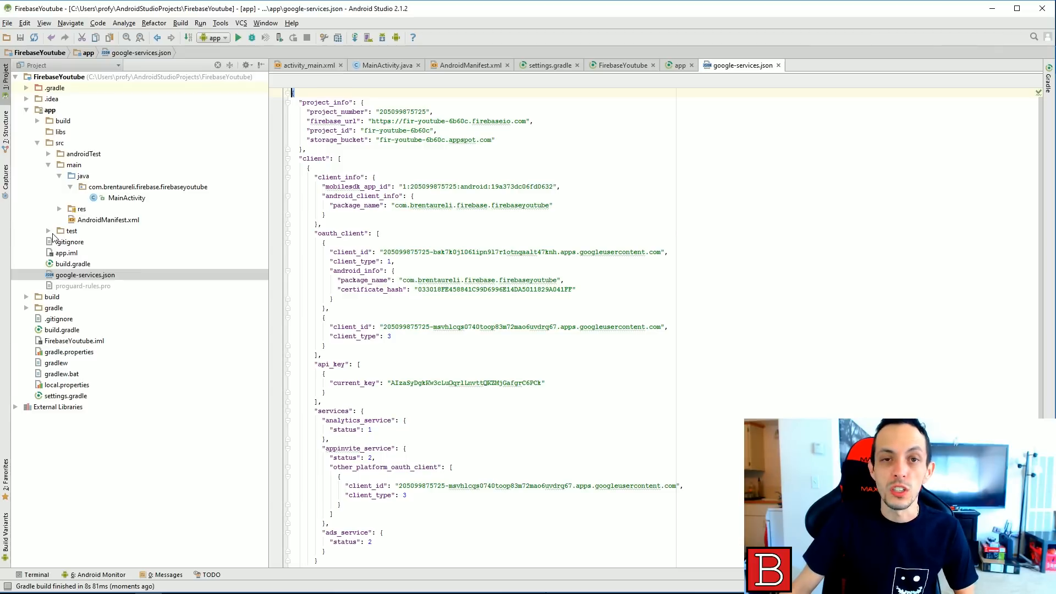
pyautogui.moveTo(53, 241)
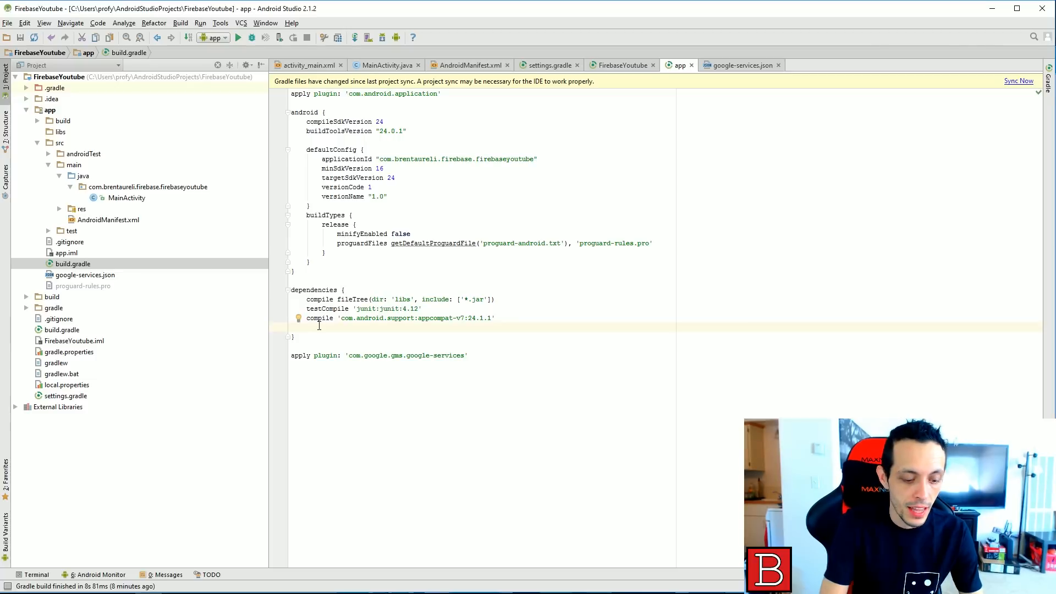
# - Add a compile dependency on com.google.firebase:firebase-core:9.4.0 to the app build.gradle
pyautogui.write("compile 'com")
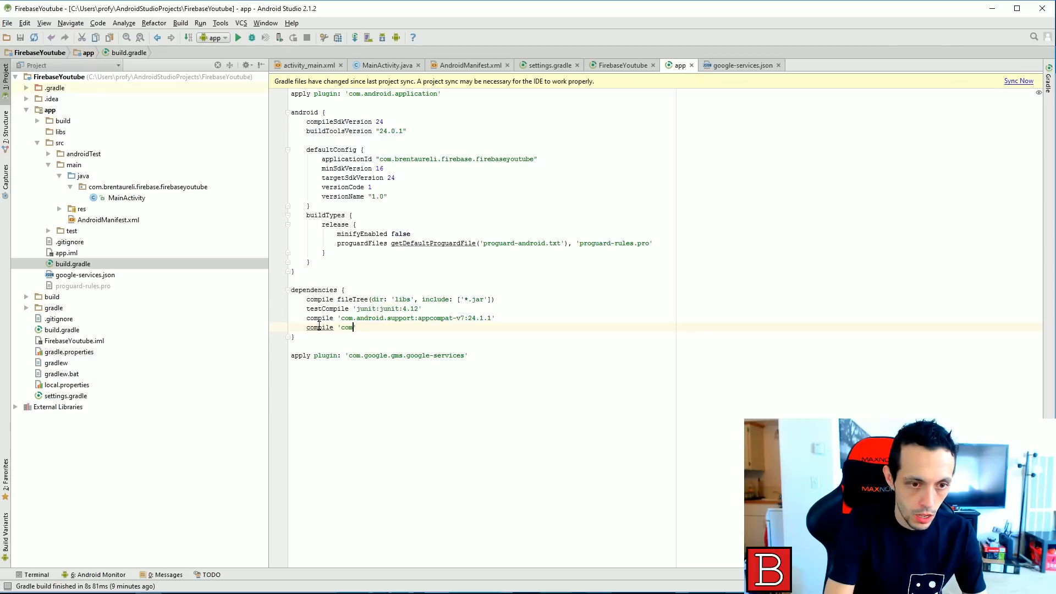
pyautogui.write('google.')
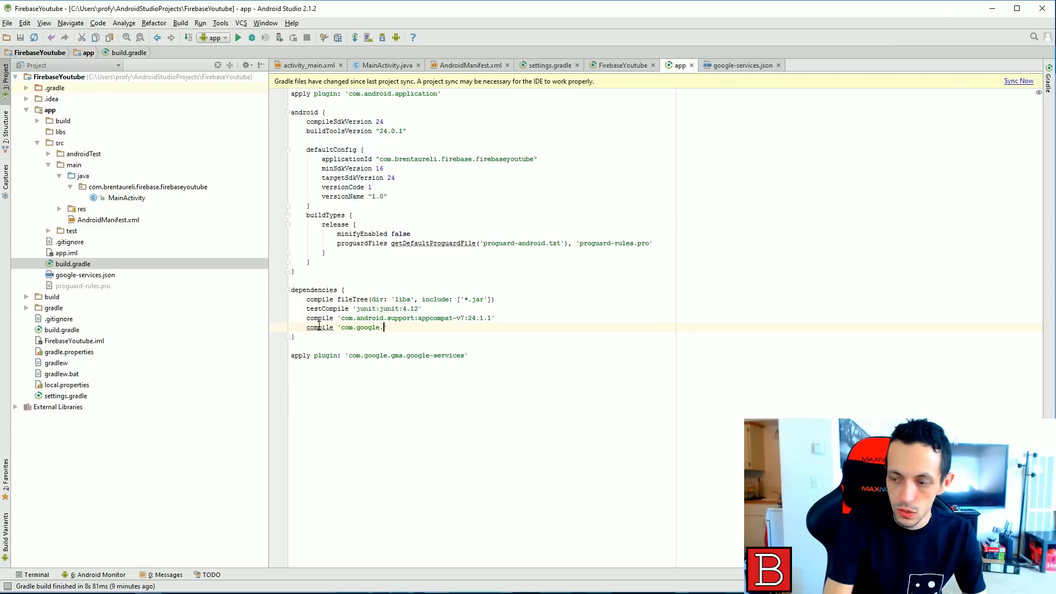
pyautogui.write('firebase:')
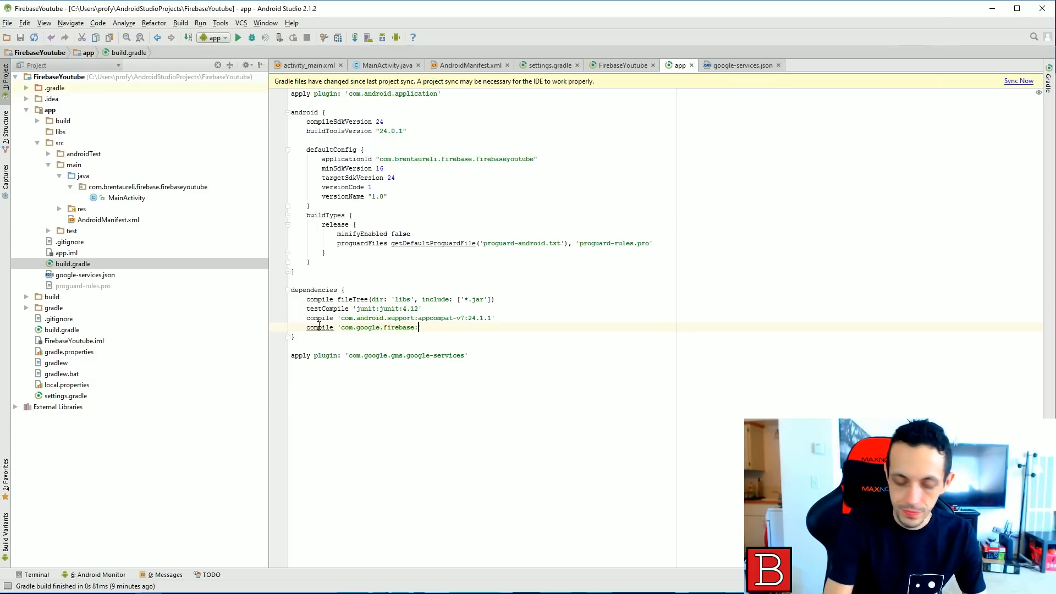
pyautogui.write('firebase-')
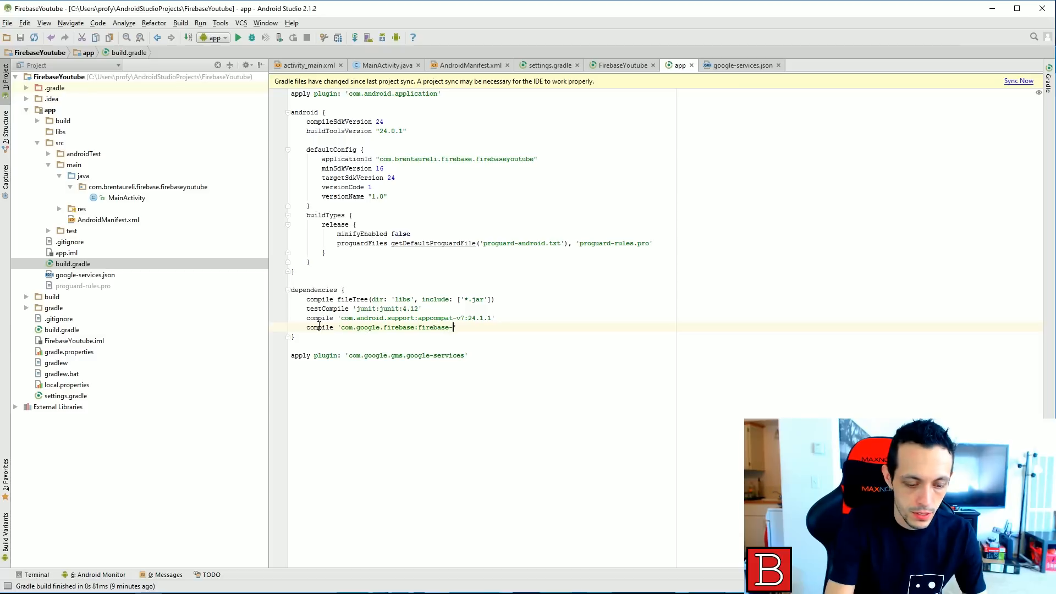
pyautogui.write("core'")
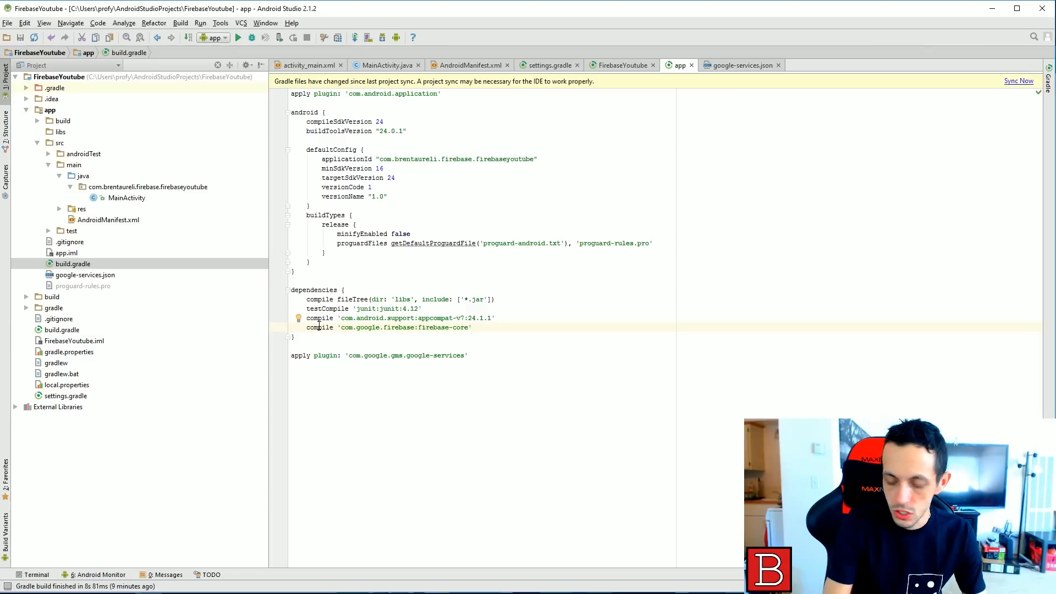
pyautogui.write(':9.4.')
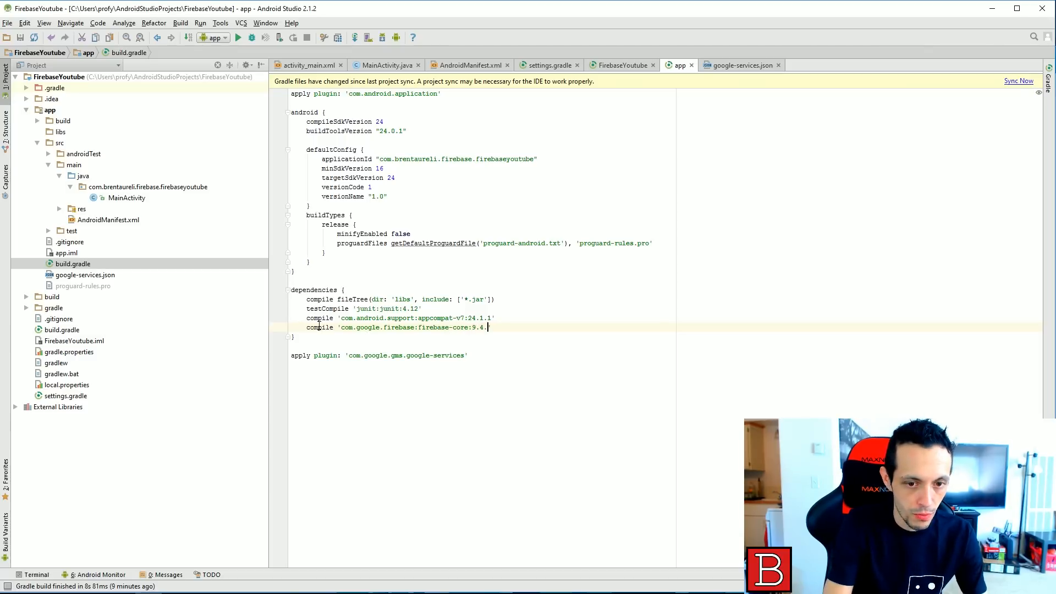
pyautogui.write('0')
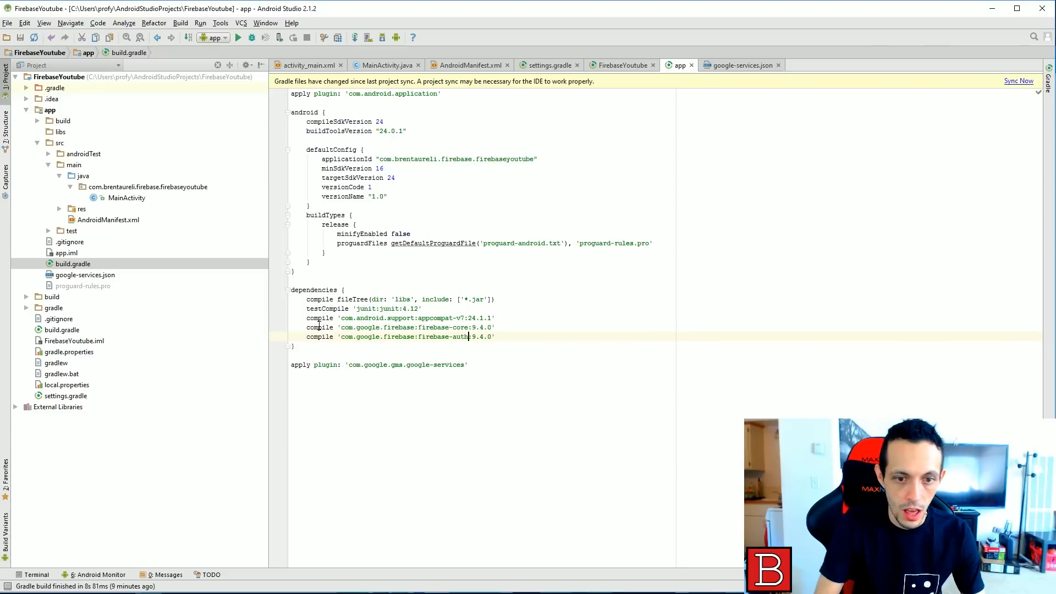
# - Add the com.google.android.gms play-services 9.4.0 compile line and start a Gradle sync
pyautogui.write('compile')
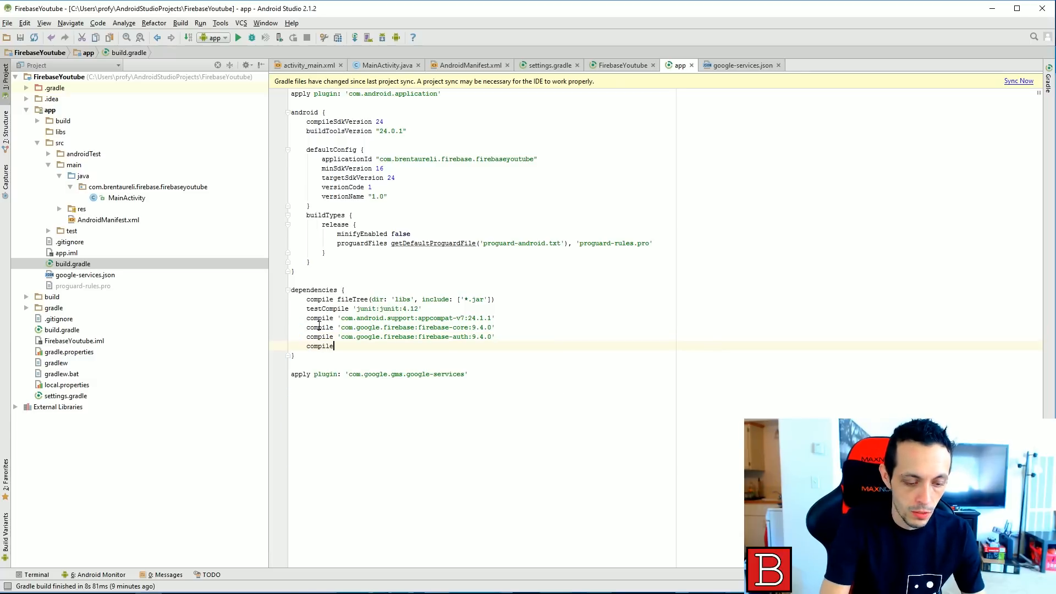
pyautogui.write("'com.google.android.'")
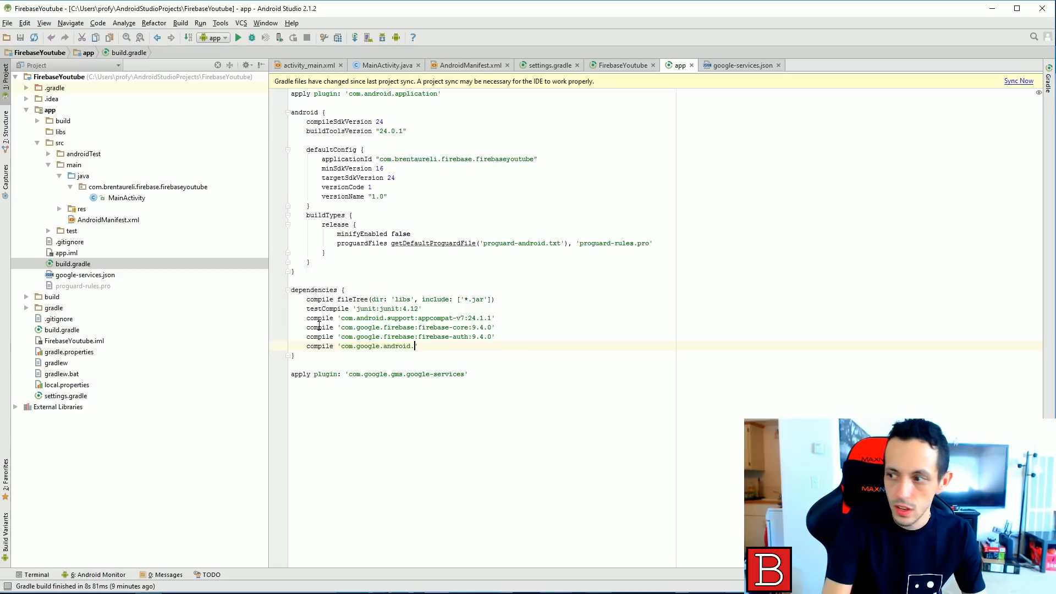
pyautogui.write('g')
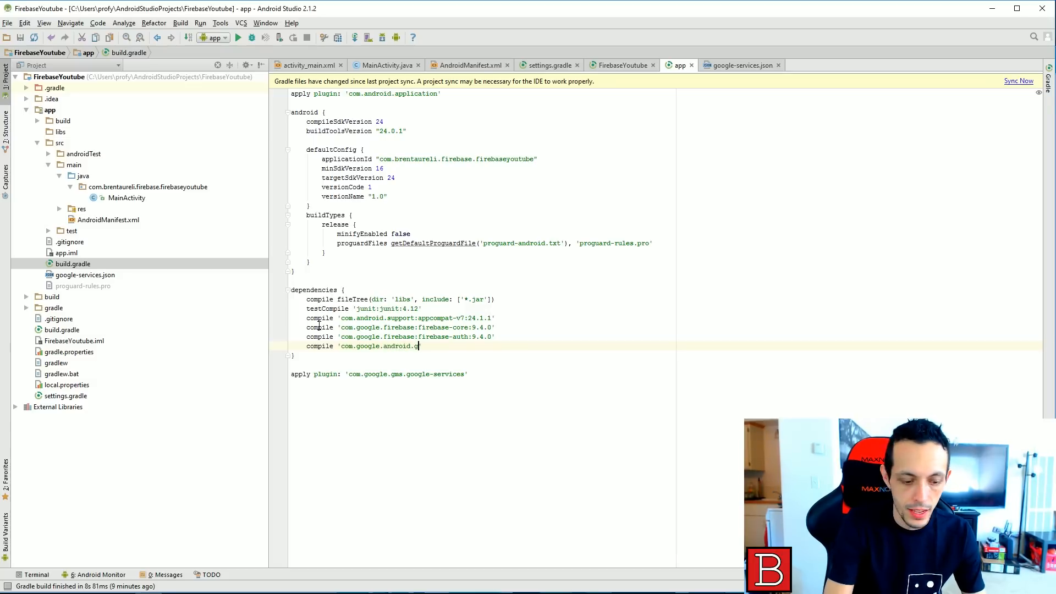
pyautogui.write('ms:p')
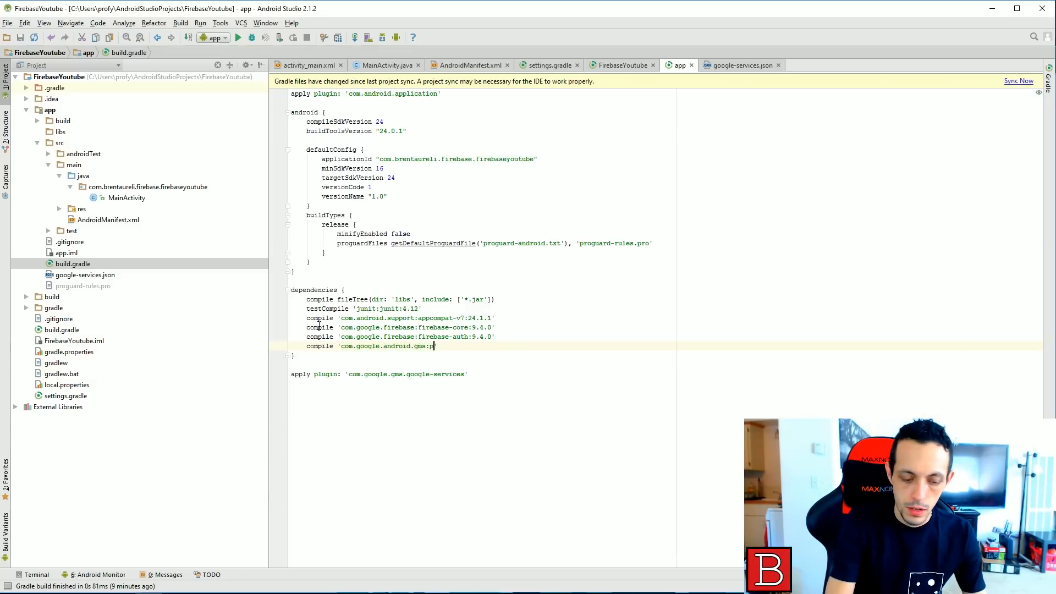
pyautogui.write('layservices')
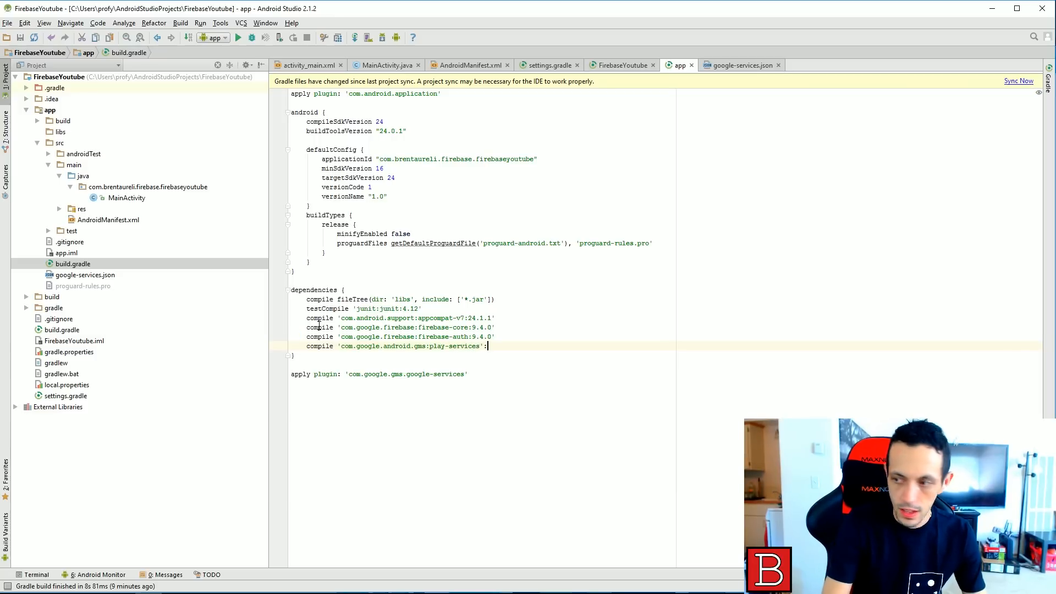
pyautogui.write('9')
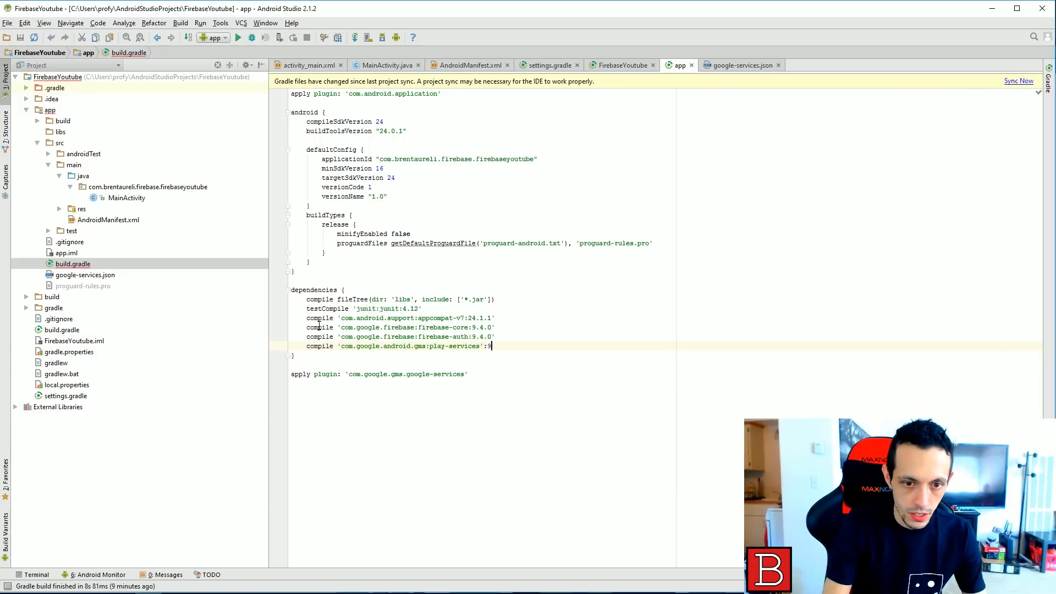
pyautogui.press('Backspace')
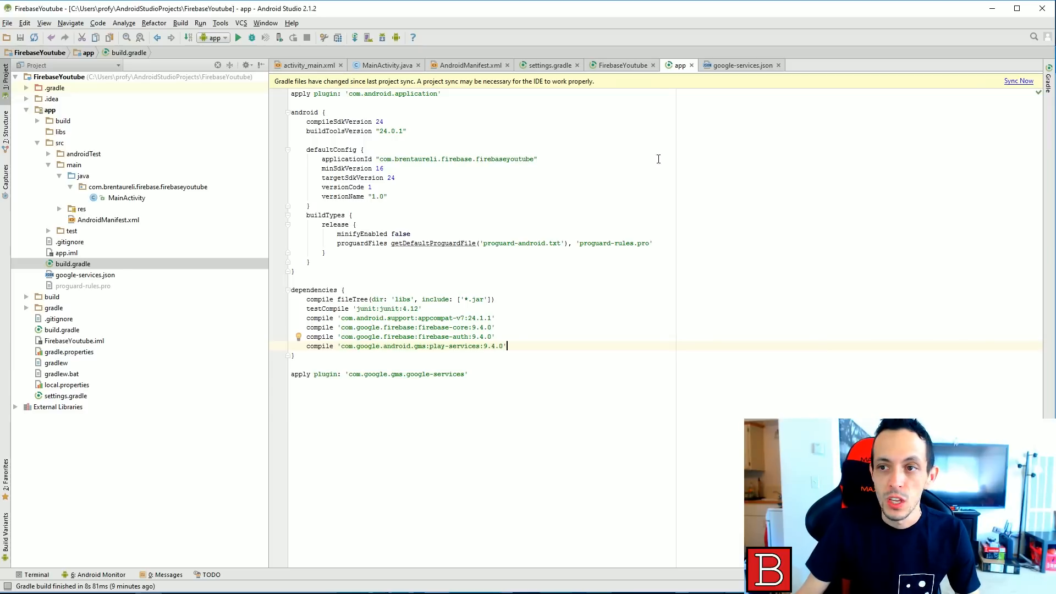
pyautogui.click(1020, 81)
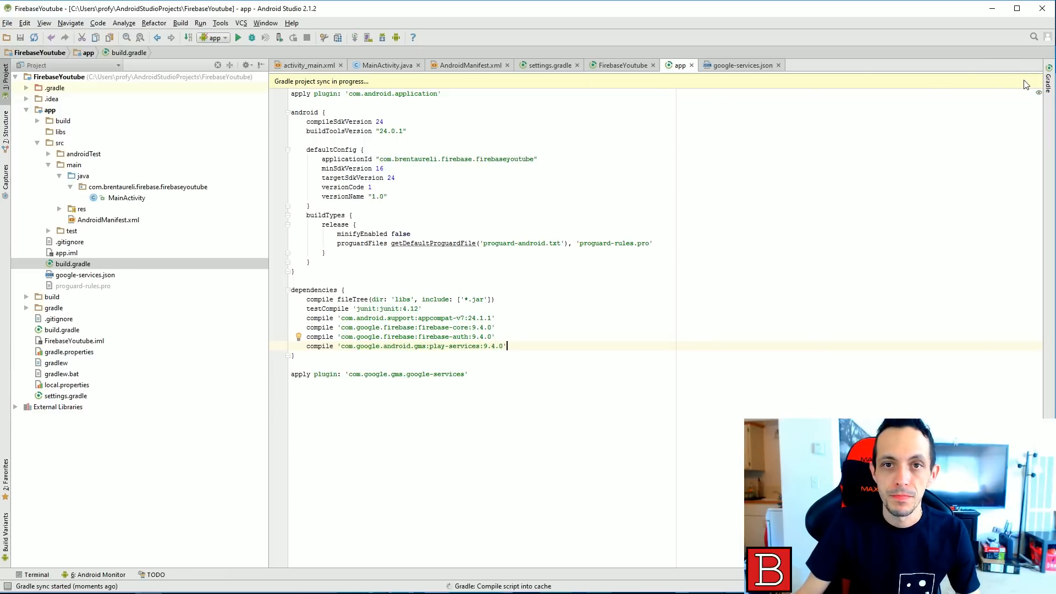